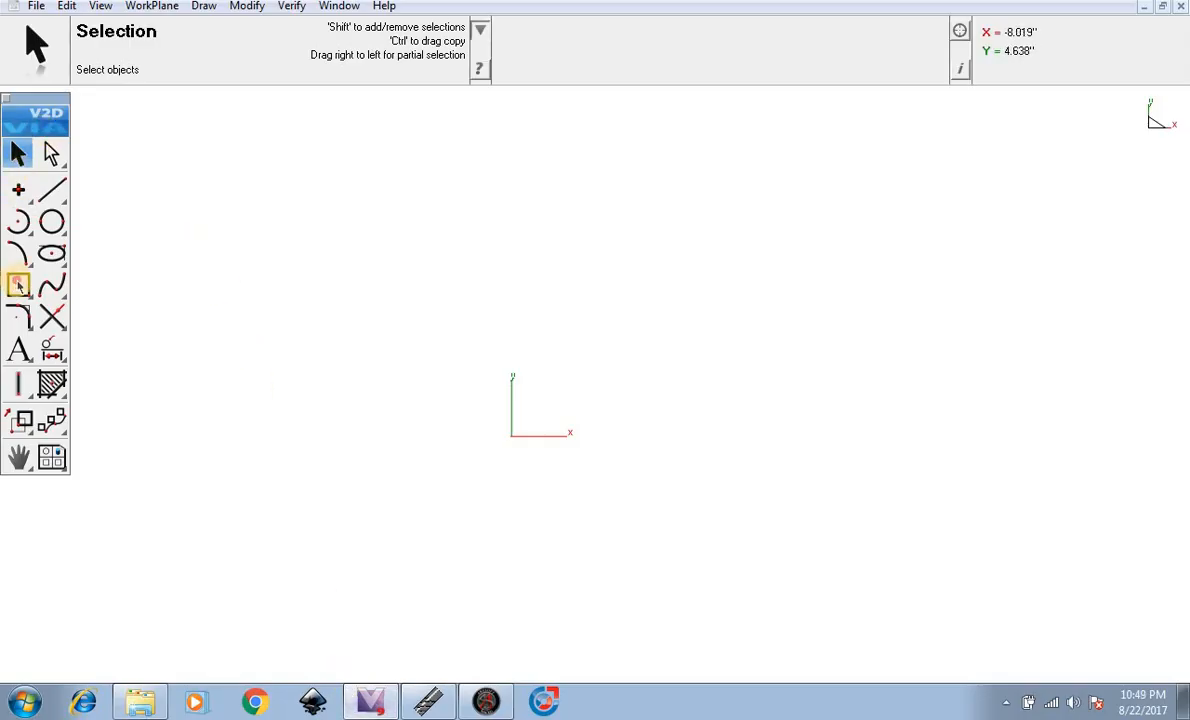
Draw a 5.0 × 5.0 square with the Diagonal Polygon tool, starting at the origin
{"action": "left_click", "coordinate": [19, 287]}
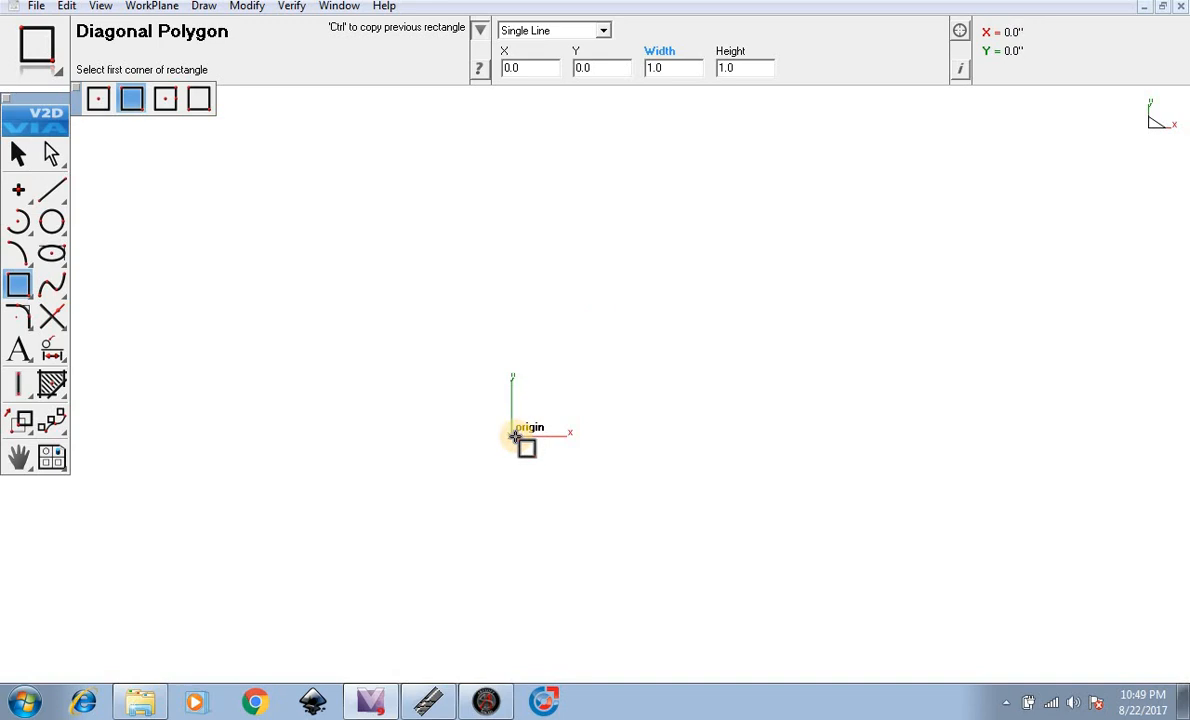
{"action": "left_click", "coordinate": [525, 440]}
{"action": "type", "text": "5"}
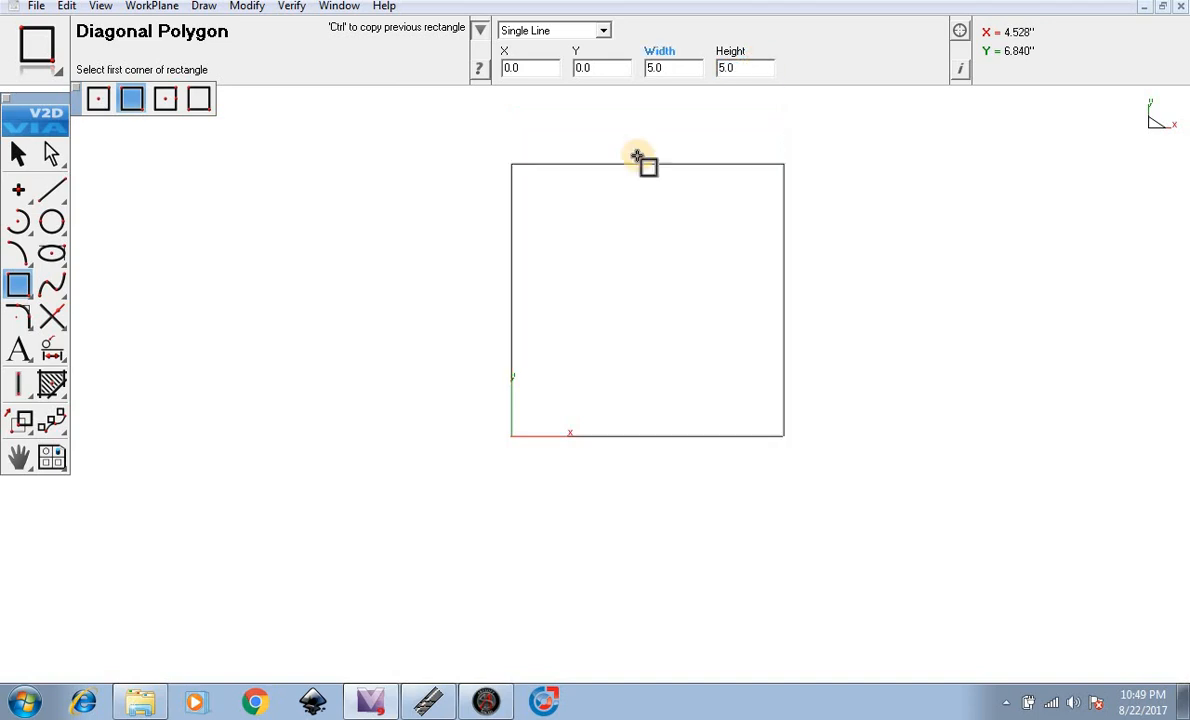
Select the Fillet Two Lines tool with a 0.50 radius for the square's corners
{"action": "left_click", "coordinate": [18, 315]}
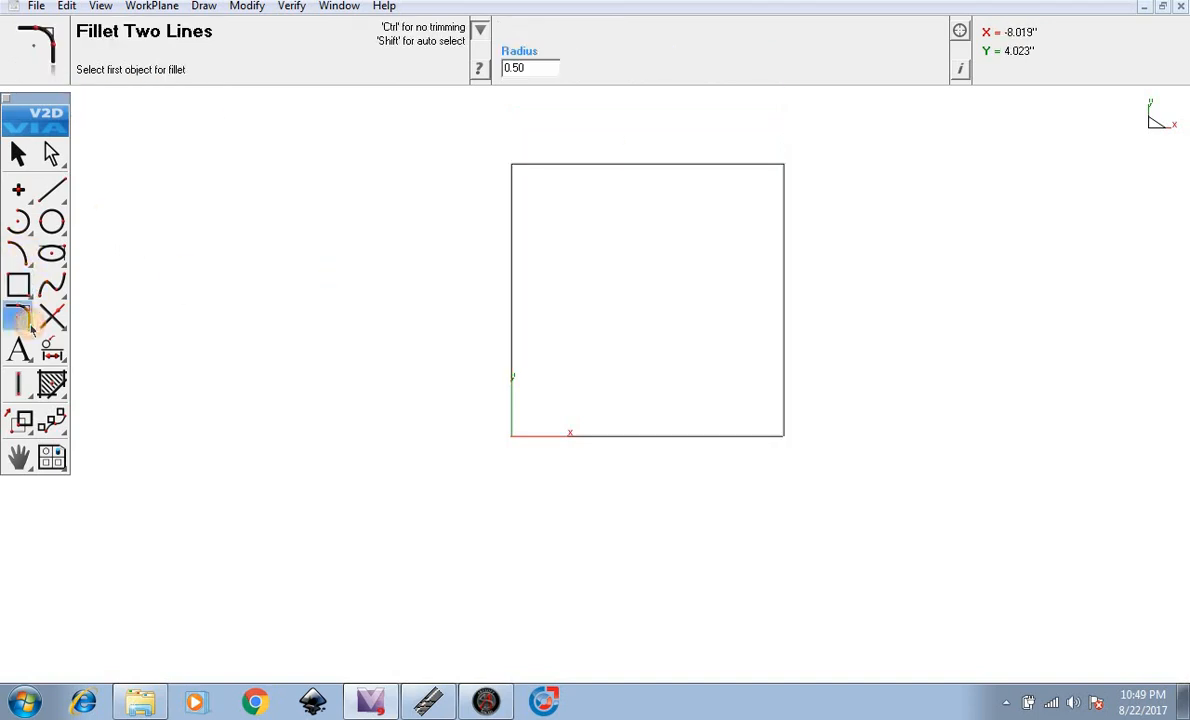
{"action": "mouse_move", "coordinate": [570, 160]}
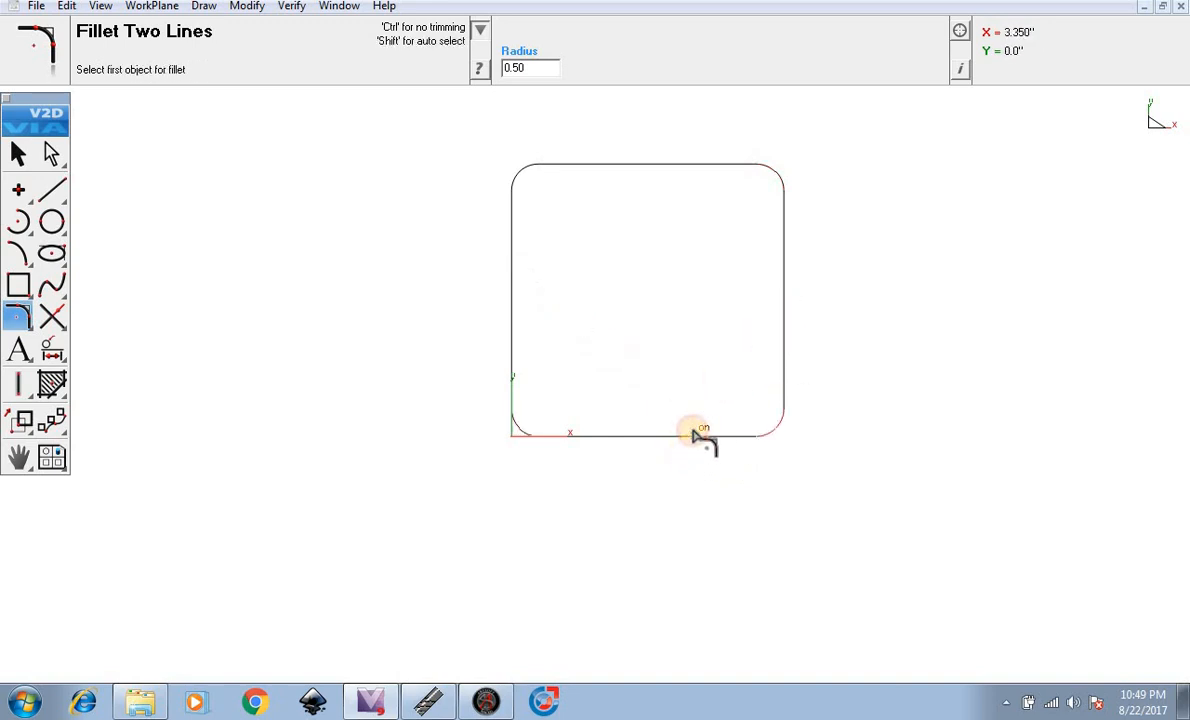
{"action": "mouse_move", "coordinate": [620, 240]}
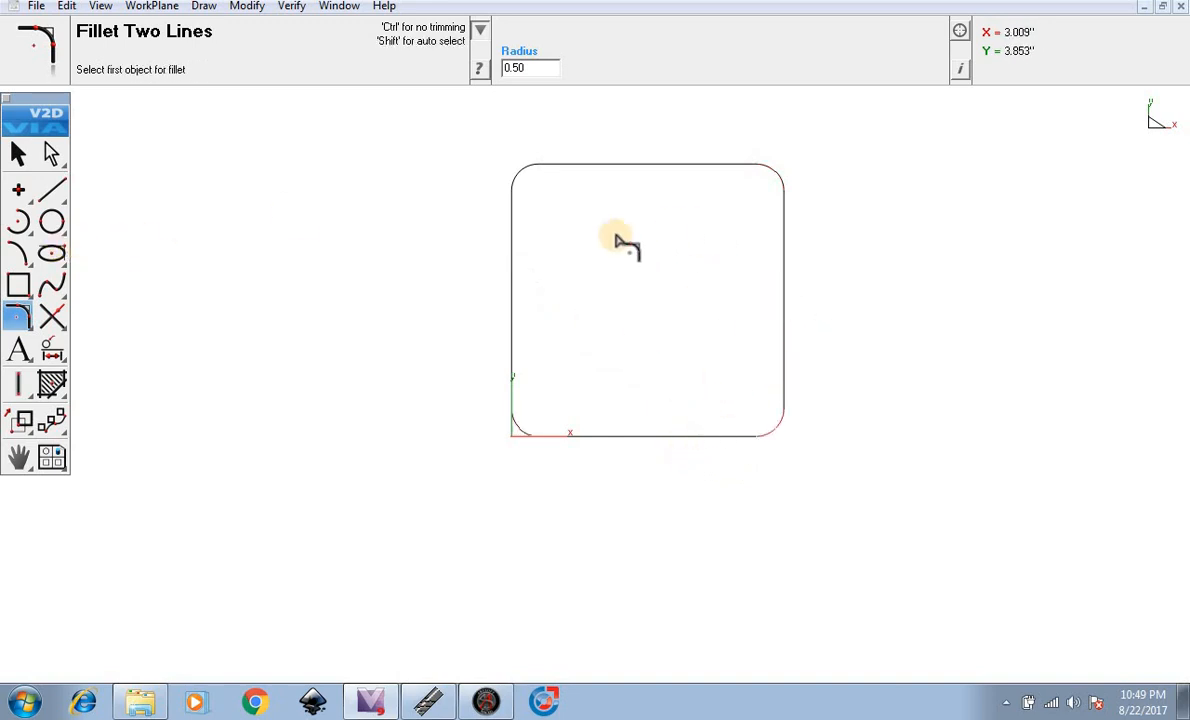
{"action": "mouse_move", "coordinate": [130, 255]}
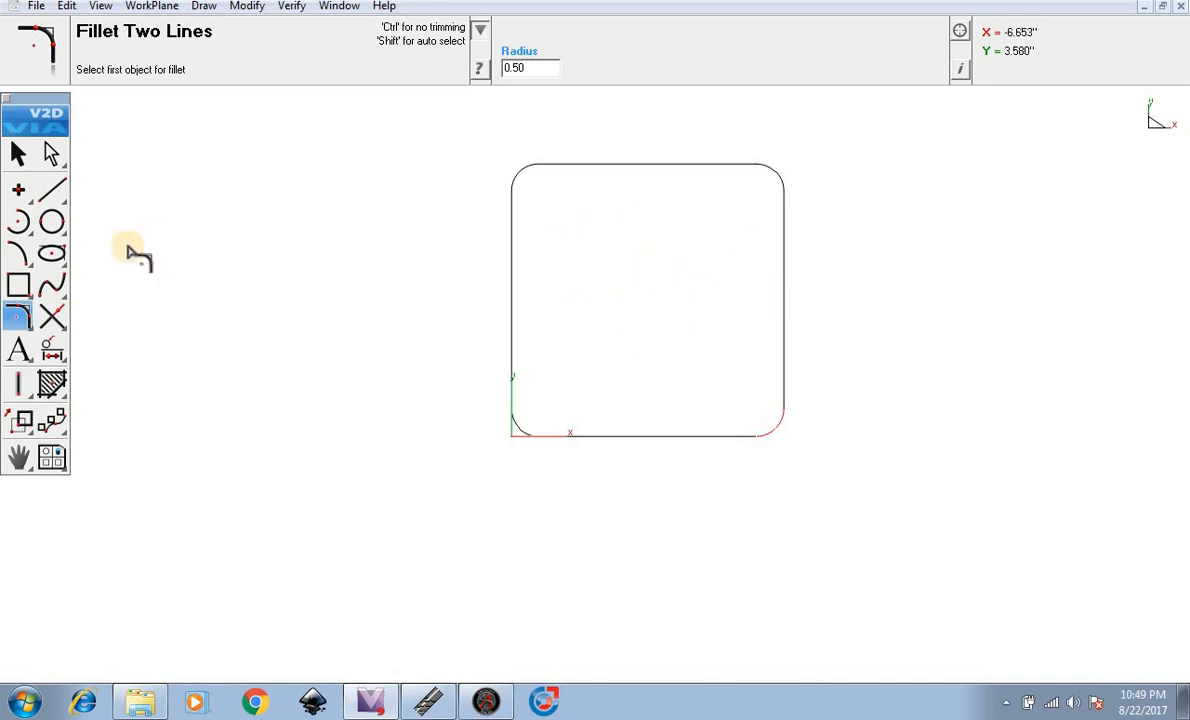
Place a centre-point ellipse at the square's middle (2.50, 2.50) with both axes set to 1
{"action": "left_click", "coordinate": [51, 254]}
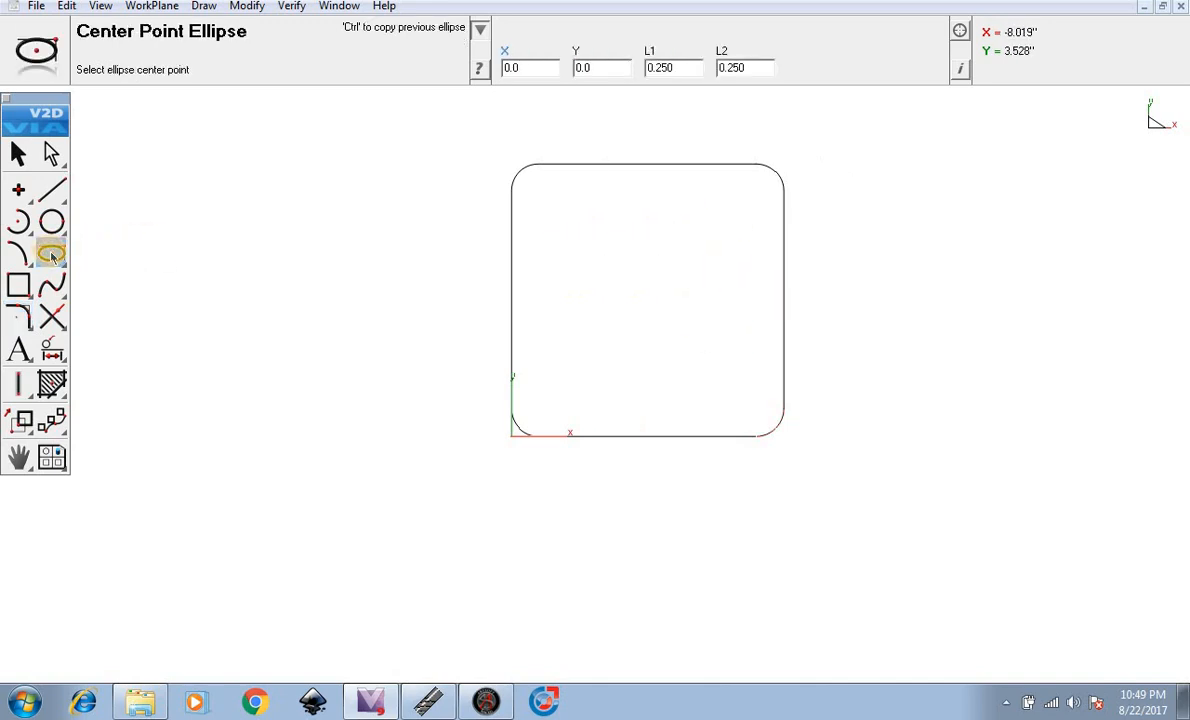
{"action": "mouse_move", "coordinate": [707, 225]}
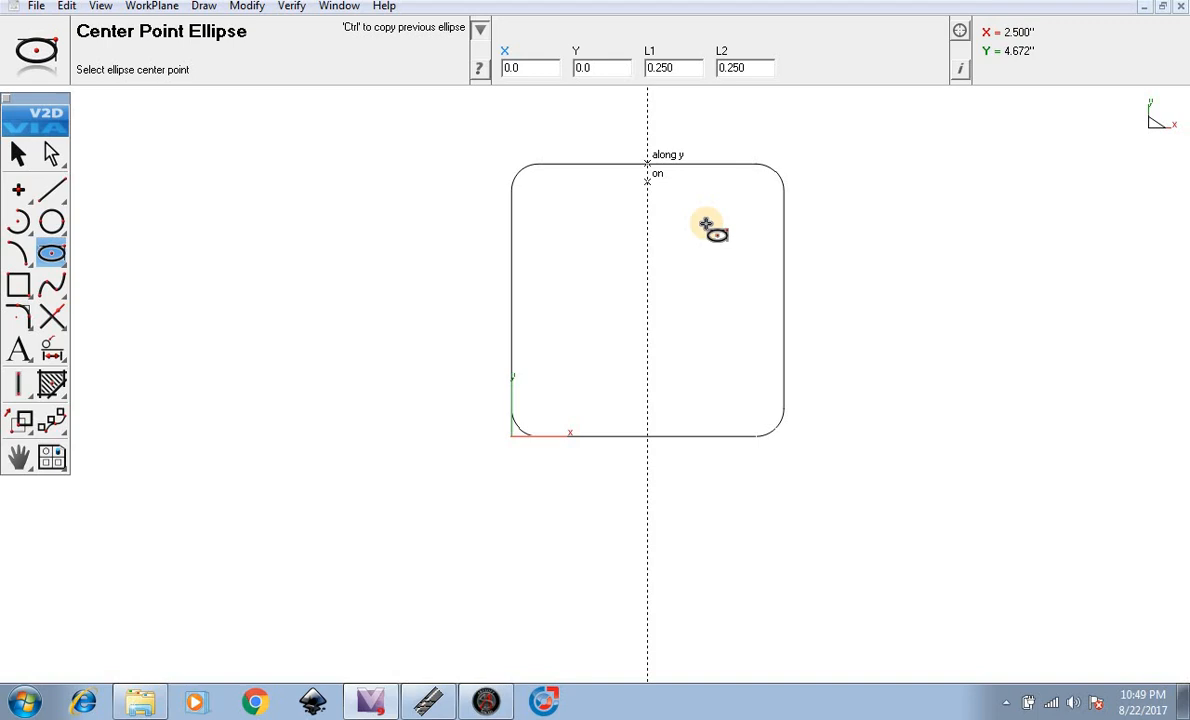
{"action": "mouse_move", "coordinate": [685, 305]}
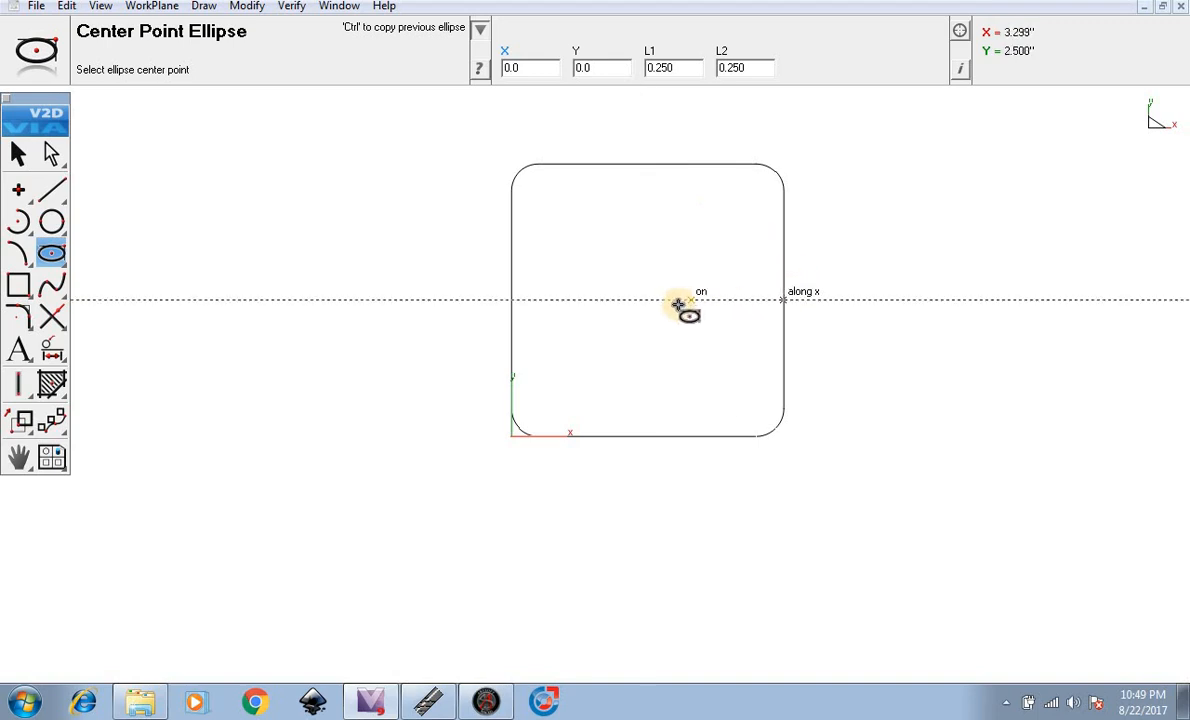
{"action": "mouse_move", "coordinate": [647, 305]}
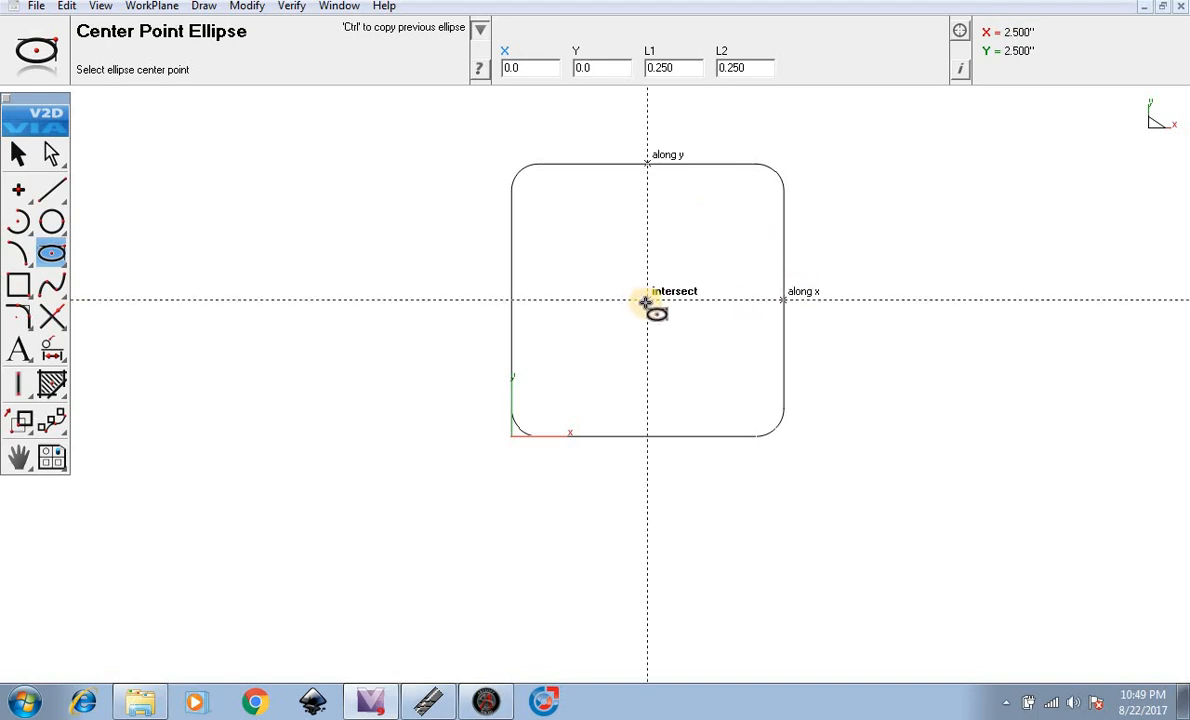
{"action": "left_click", "coordinate": [647, 302]}
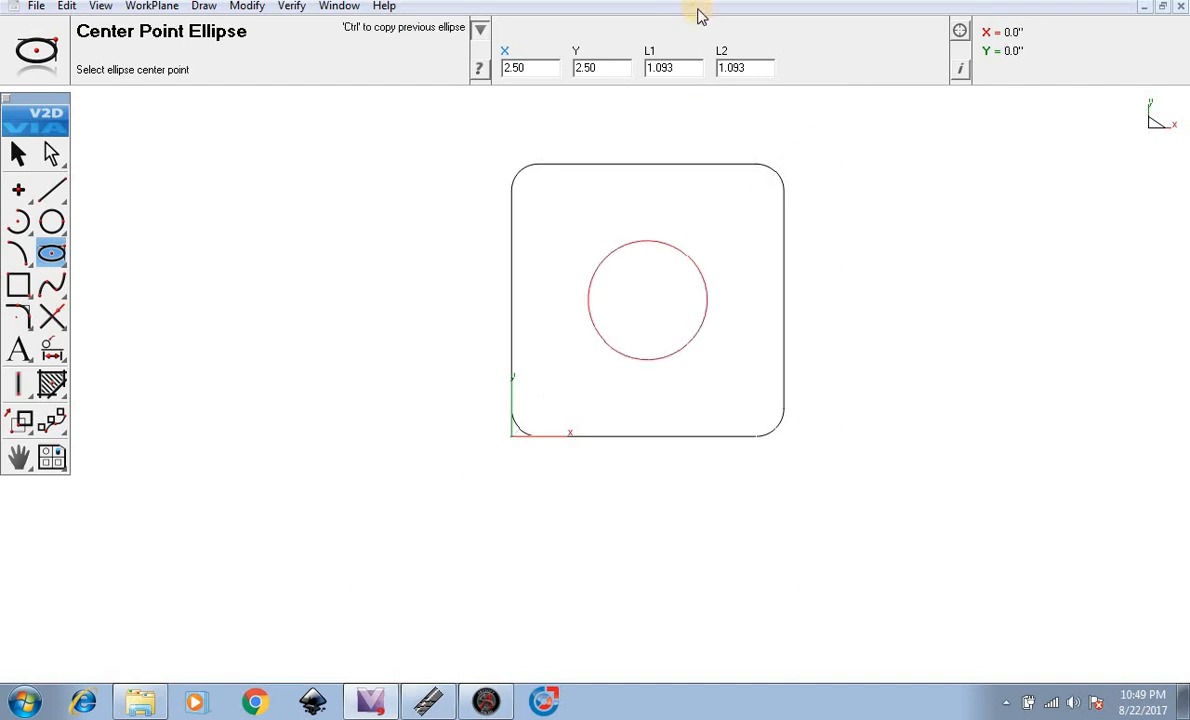
{"action": "triple_click", "coordinate": [659, 68]}
{"action": "type", "text": "1"}
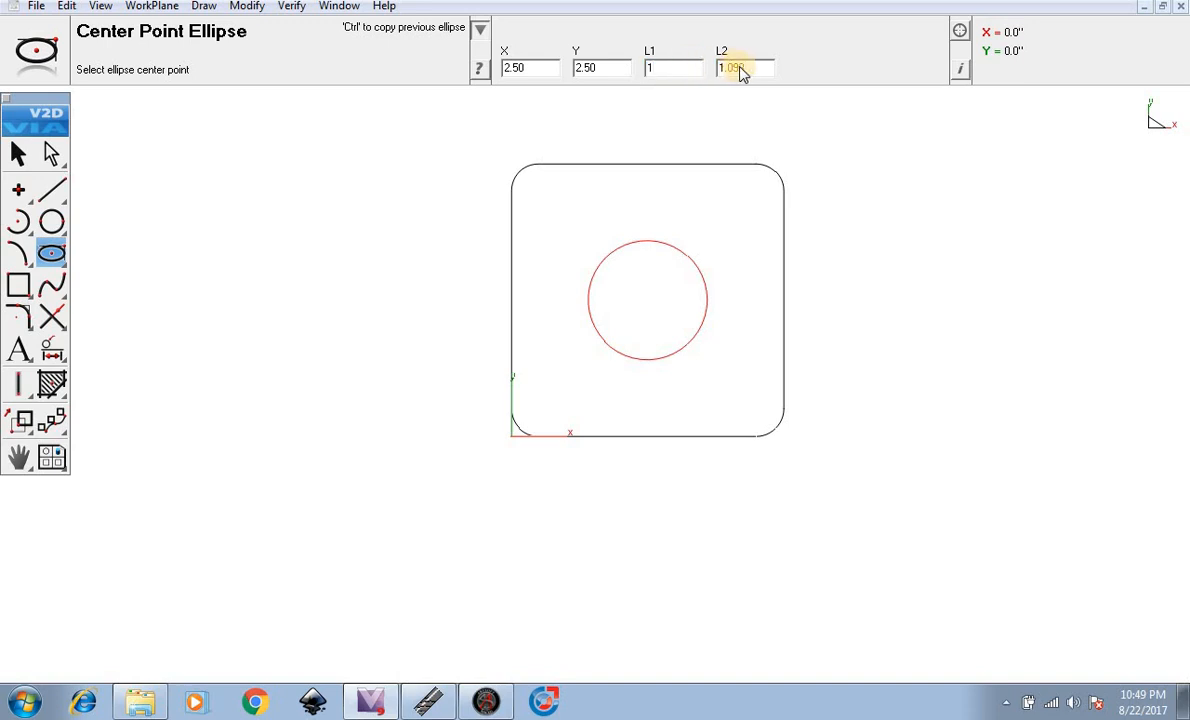
{"action": "triple_click", "coordinate": [744, 67]}
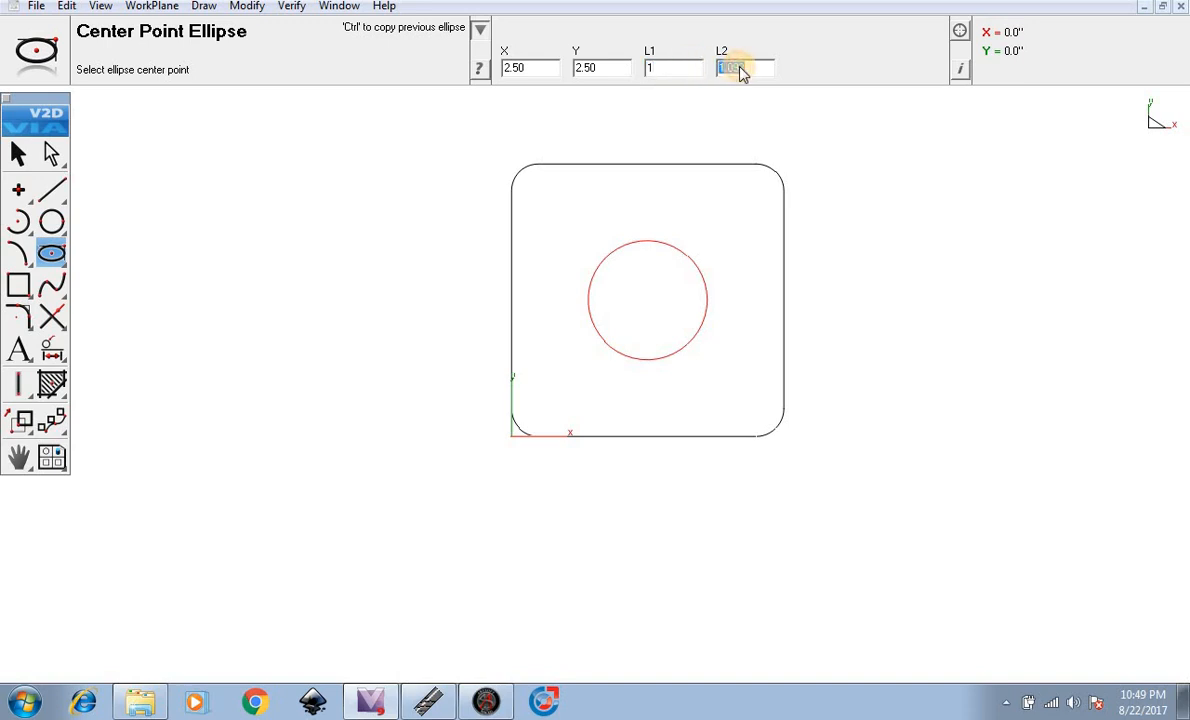
{"action": "left_click", "coordinate": [650, 68]}
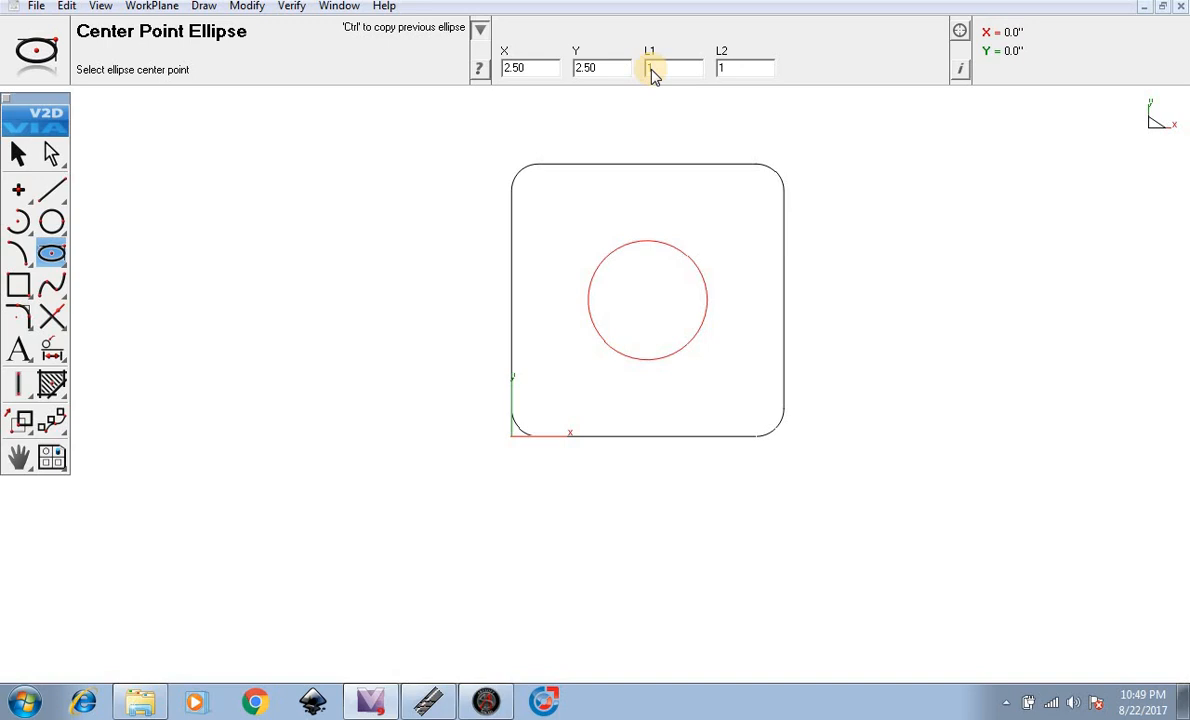
{"action": "mouse_move", "coordinate": [648, 300]}
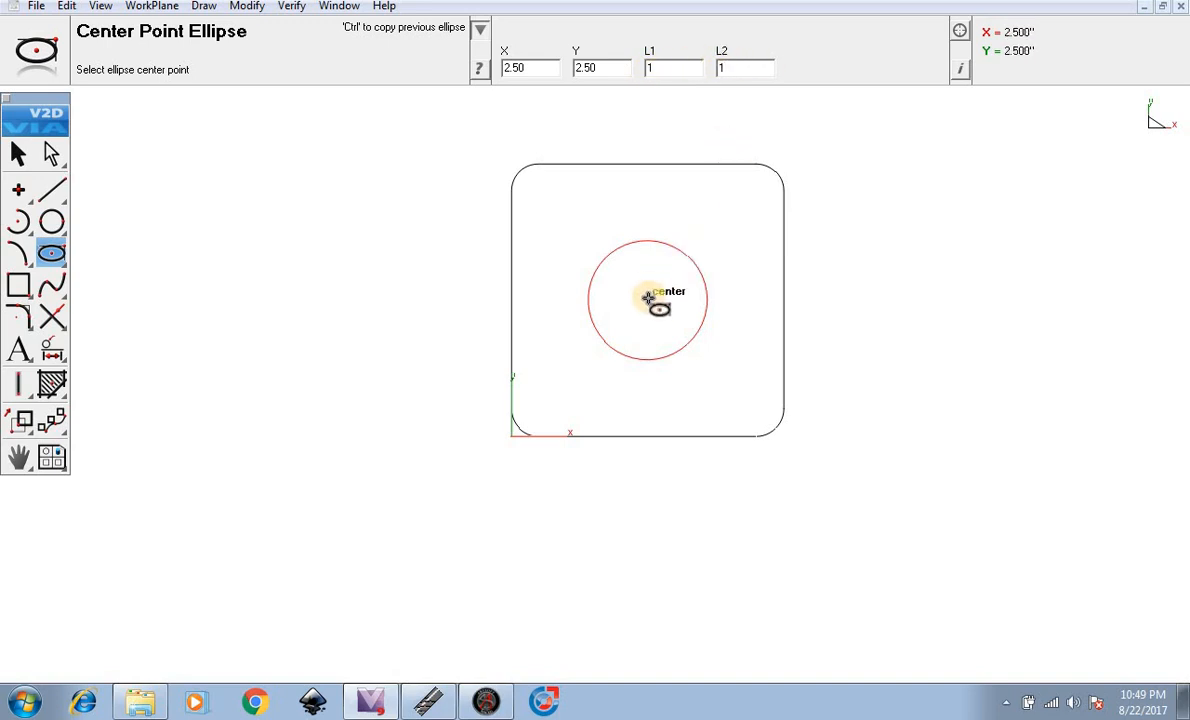
{"action": "mouse_move", "coordinate": [633, 296]}
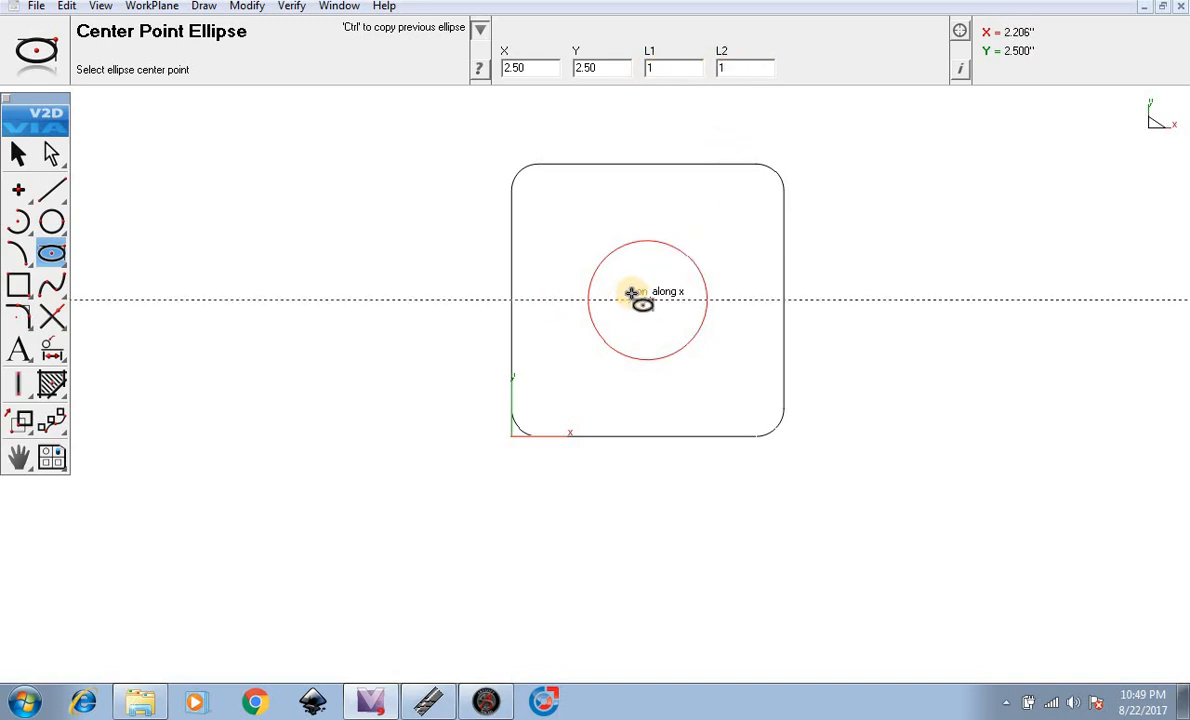
{"action": "mouse_move", "coordinate": [627, 372]}
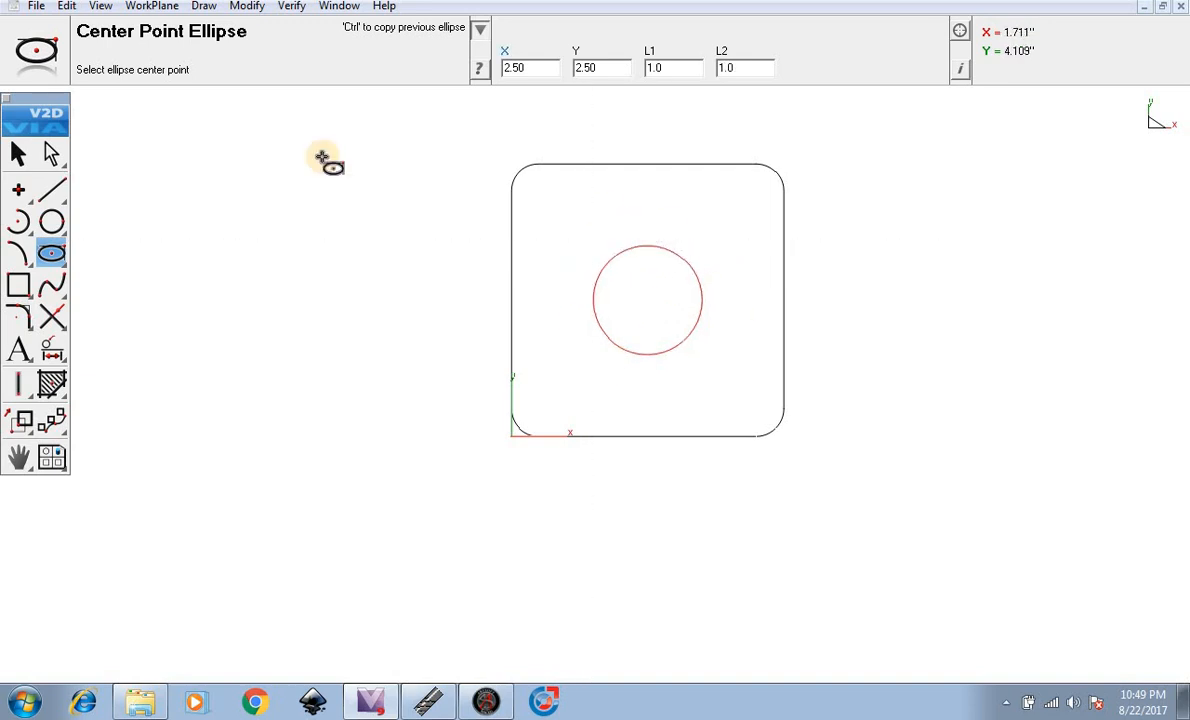
{"action": "mouse_move", "coordinate": [530, 180]}
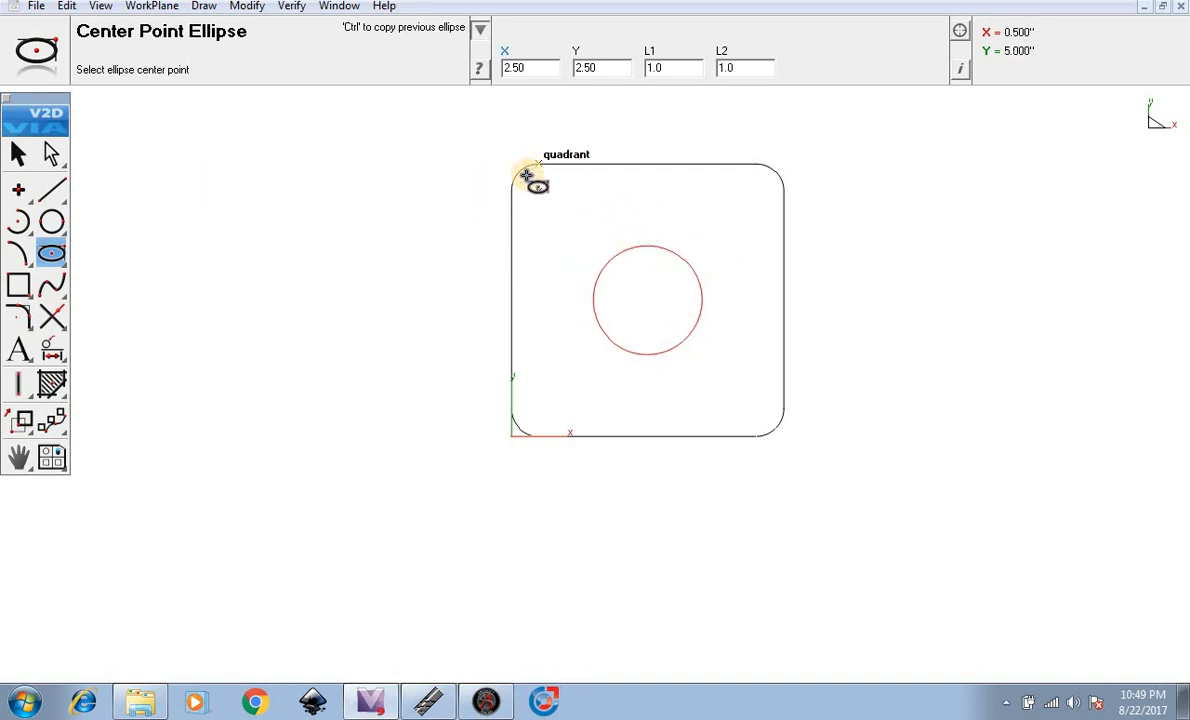
{"action": "mouse_move", "coordinate": [700, 430]}
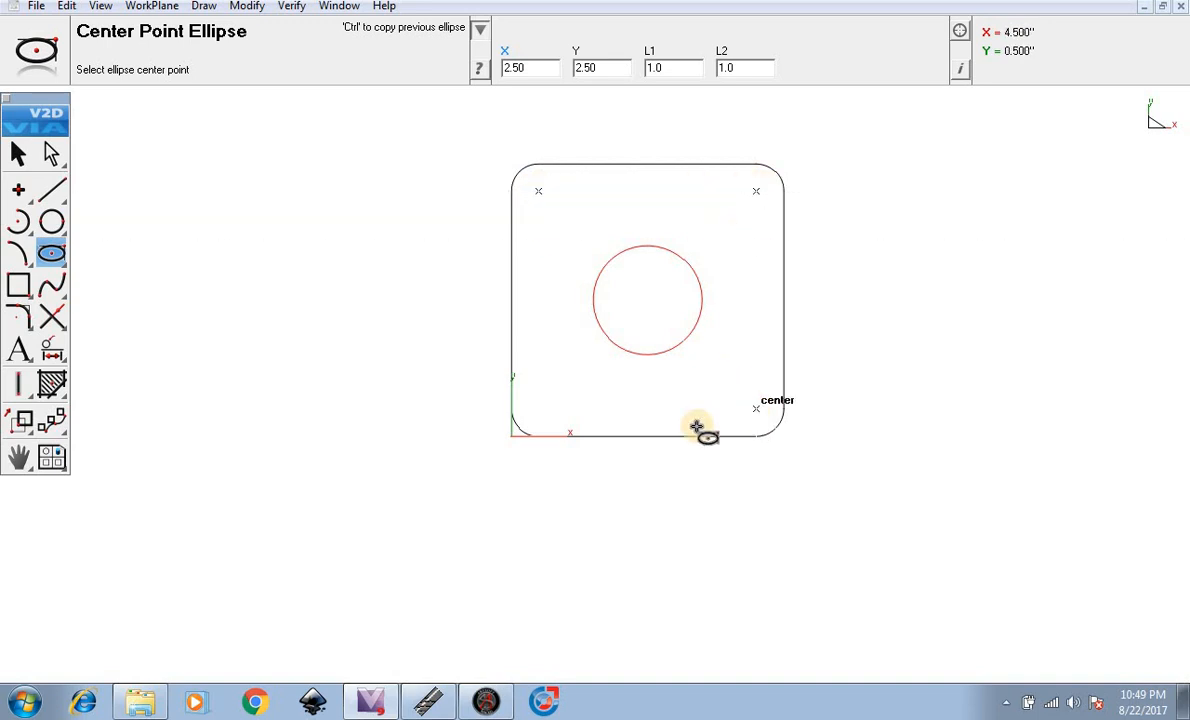
{"action": "mouse_move", "coordinate": [547, 200]}
{"action": "type", "text": "0.250"}
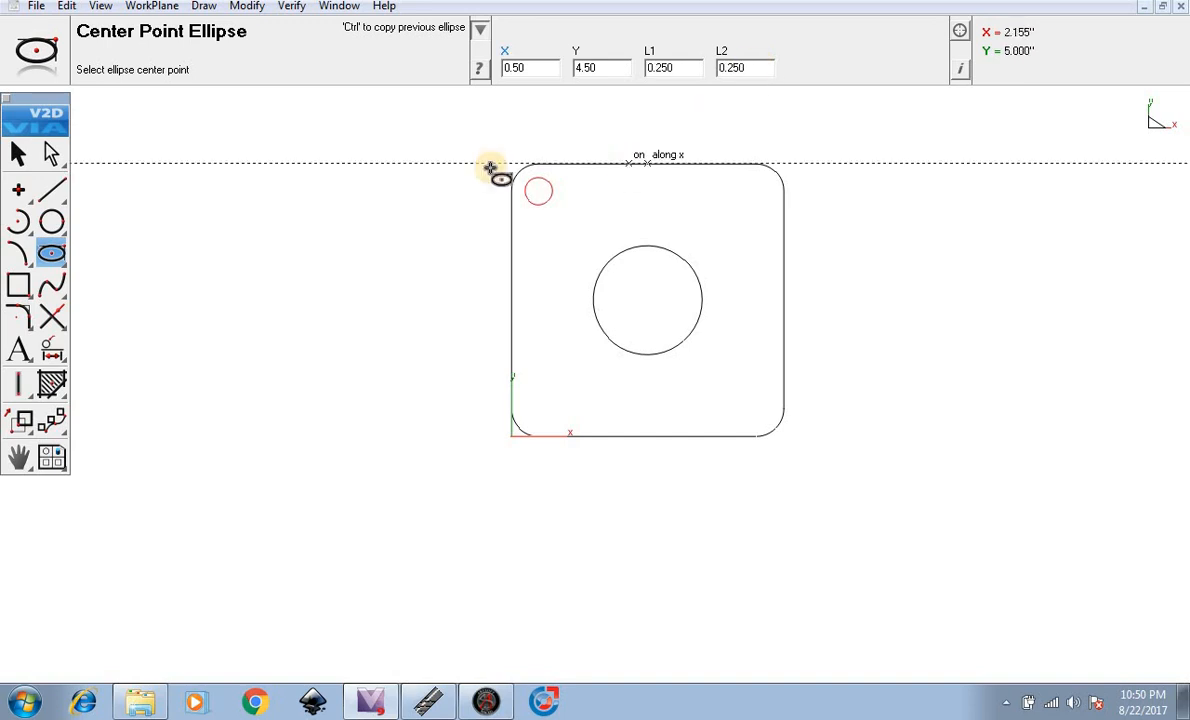
Switch to the Selection tool once the 0.25 circle sits at 0.5, 4.5
{"action": "left_click", "coordinate": [17, 153]}
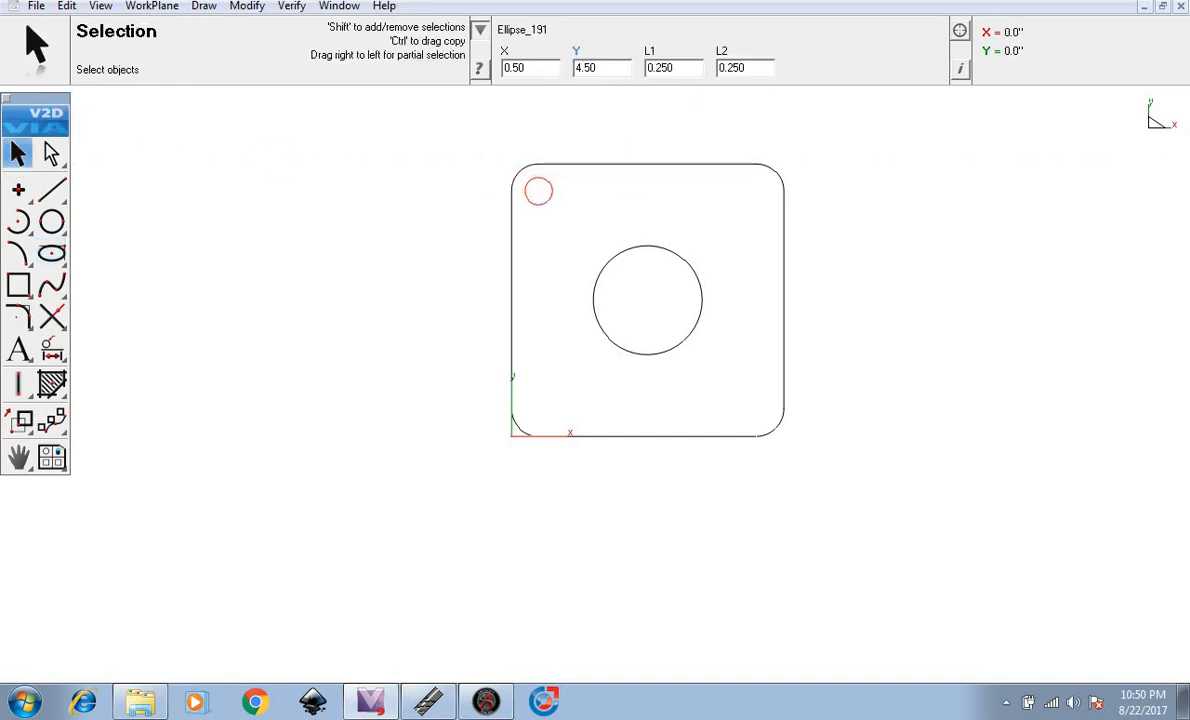
Copy and paste the small corner hole, dragging the copy to the top-right corner (4.50, 4.50)
{"action": "left_click", "coordinate": [66, 6]}
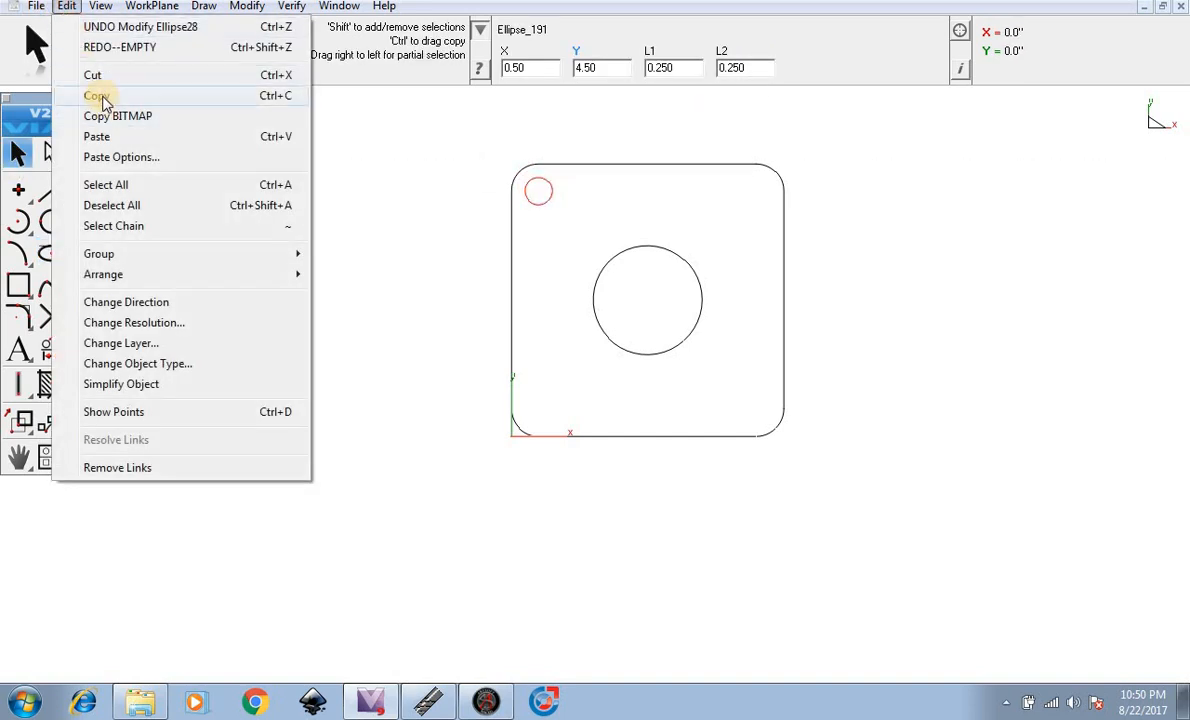
{"action": "mouse_move", "coordinate": [105, 137]}
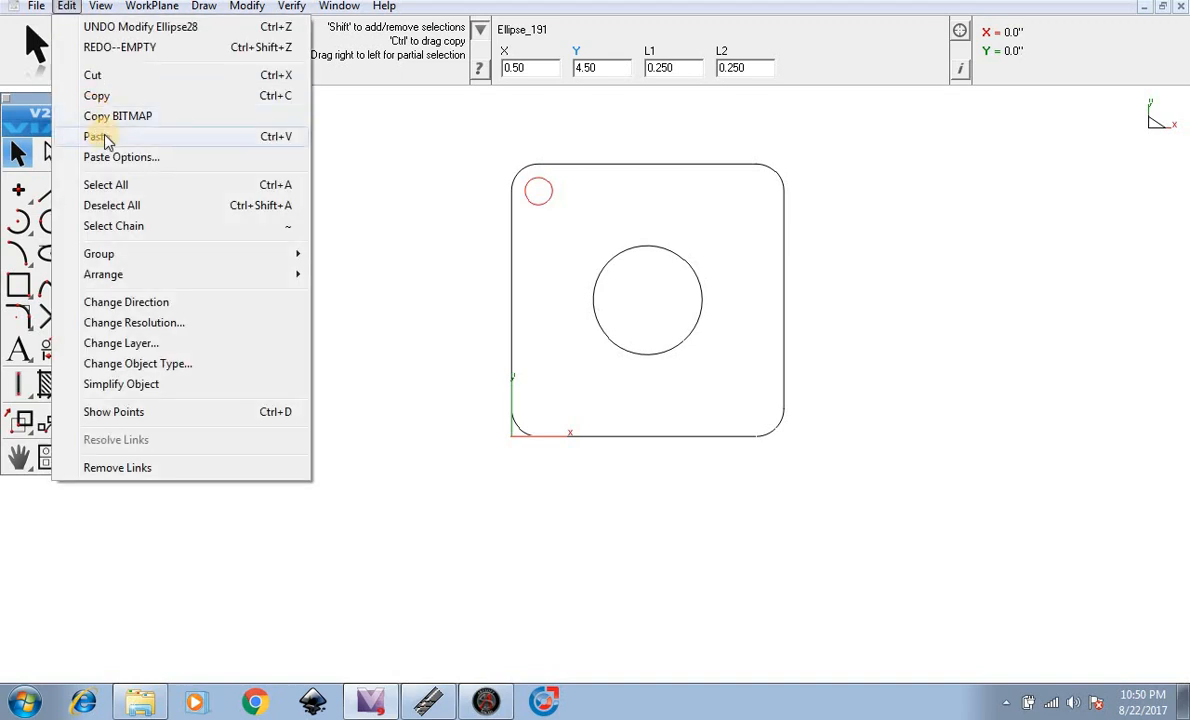
{"action": "left_click", "coordinate": [98, 136]}
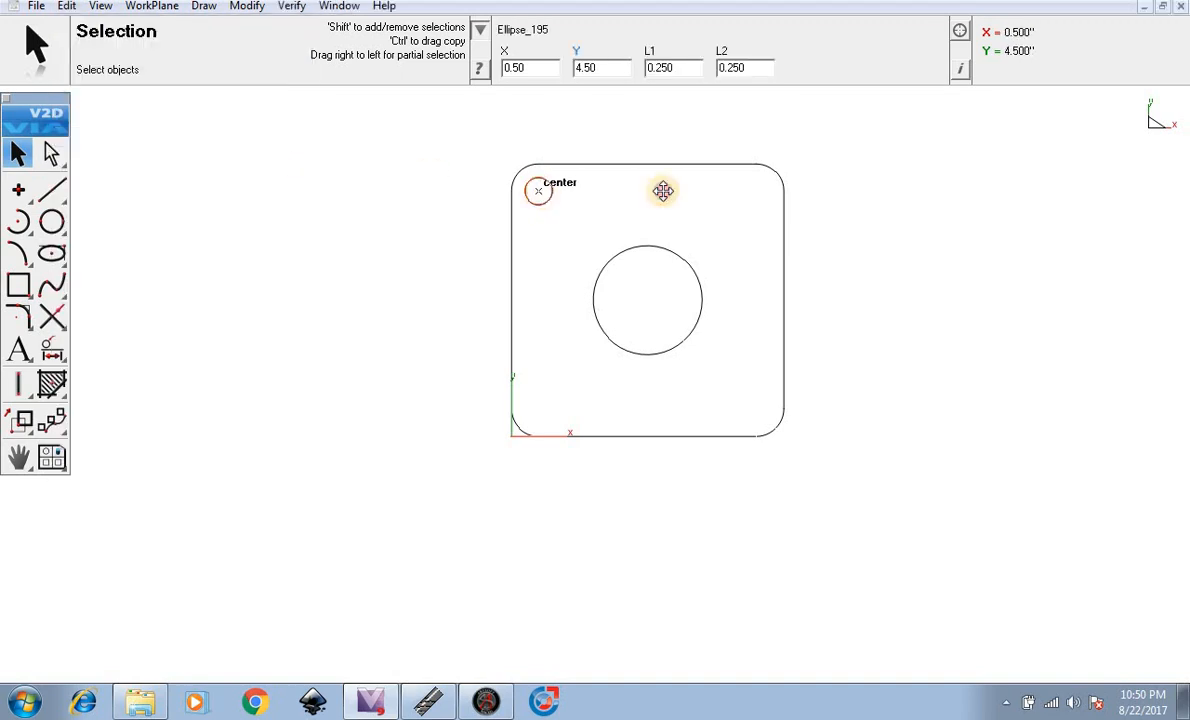
{"action": "left_click", "coordinate": [66, 6]}
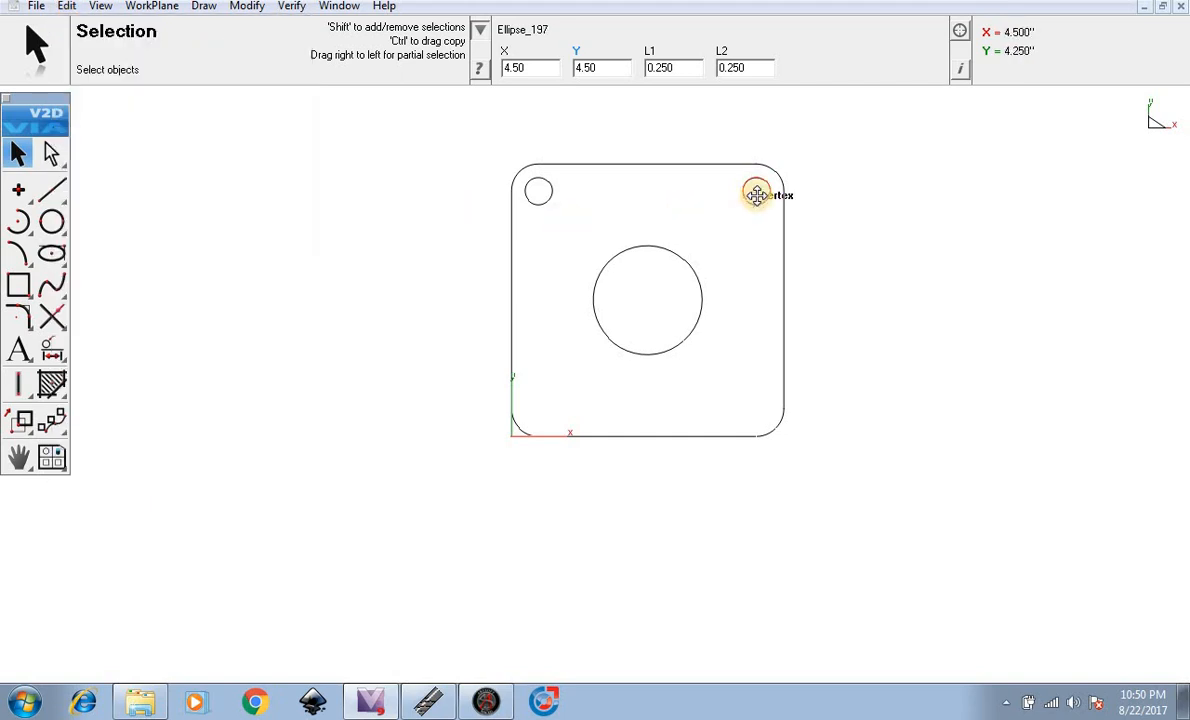
{"action": "left_click_drag", "start_coordinate": [755, 193], "coordinate": [538, 408]}
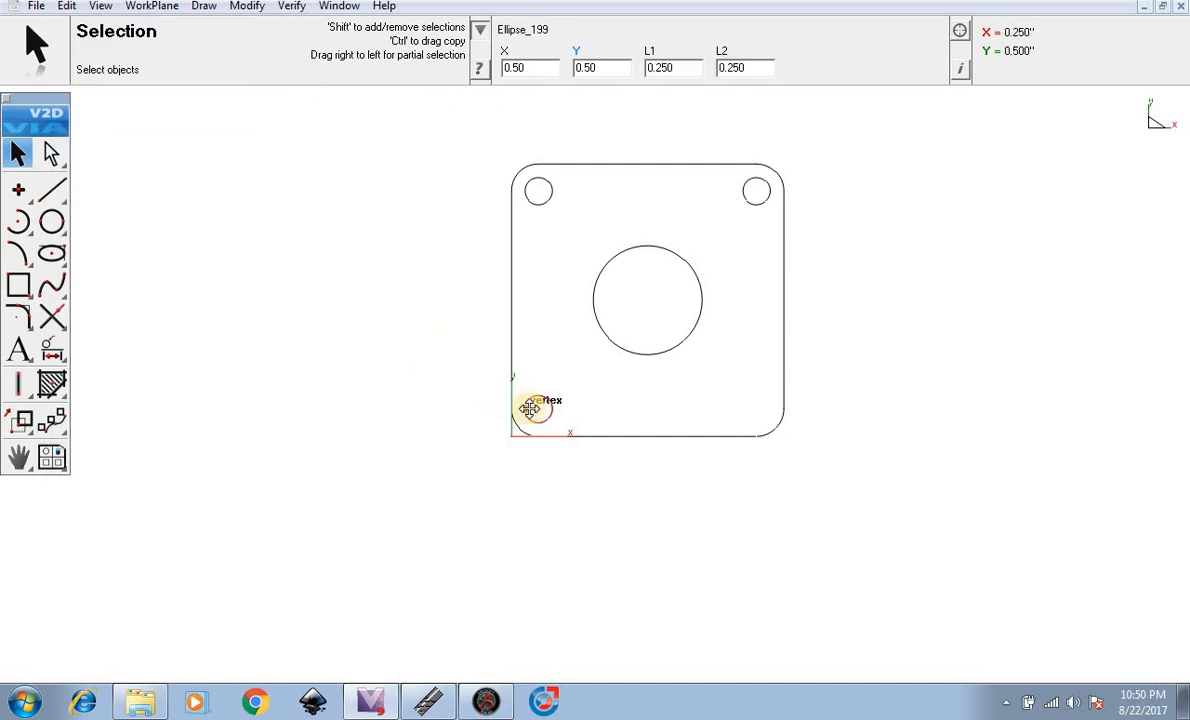
{"action": "mouse_move", "coordinate": [757, 412]}
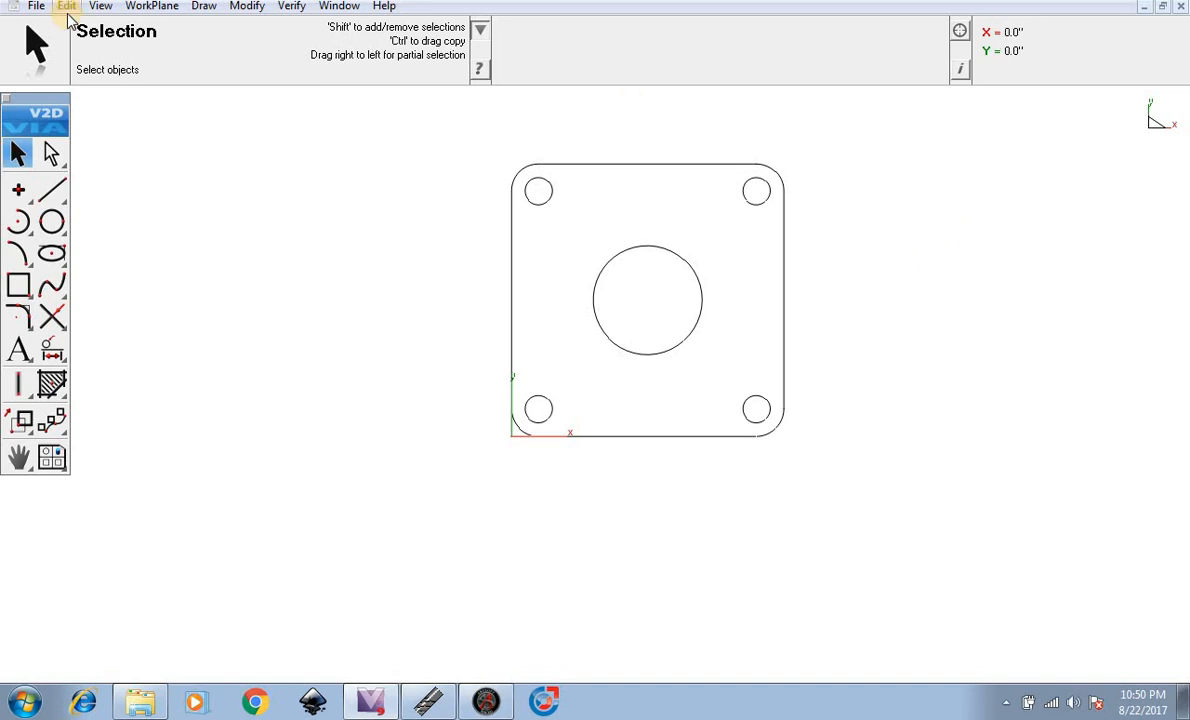
Export the drawing as a DXF, R12 format in inches
{"action": "left_click", "coordinate": [36, 6]}
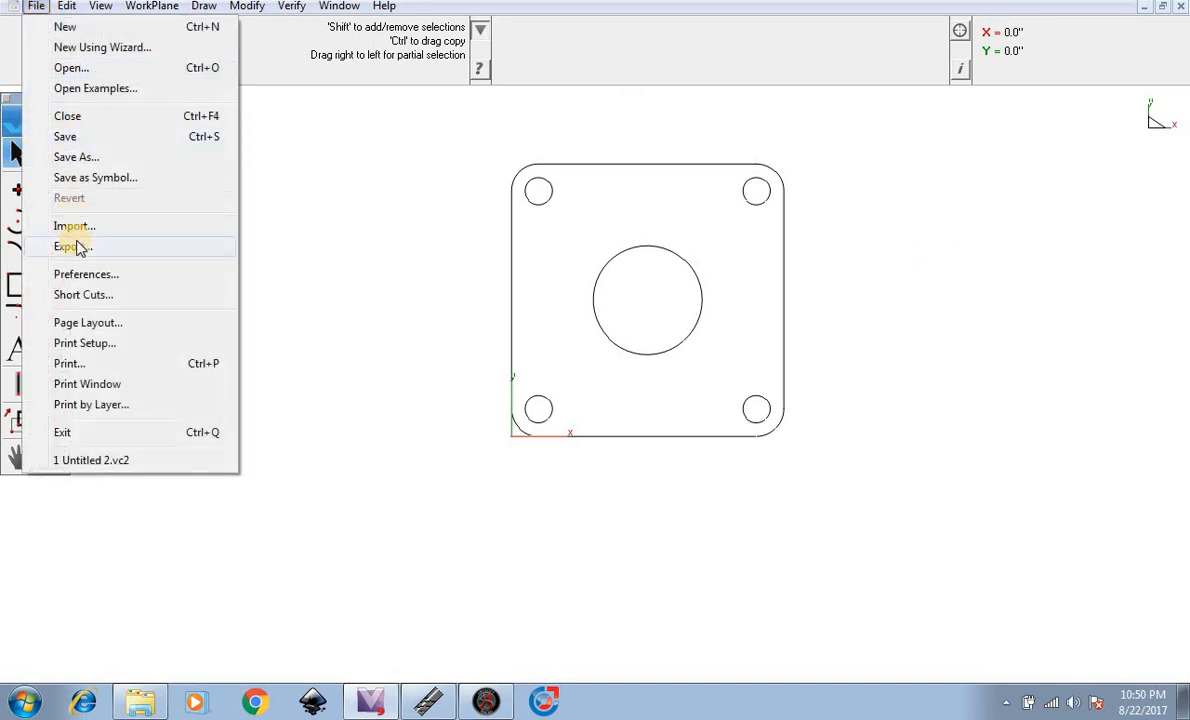
{"action": "left_click", "coordinate": [71, 247]}
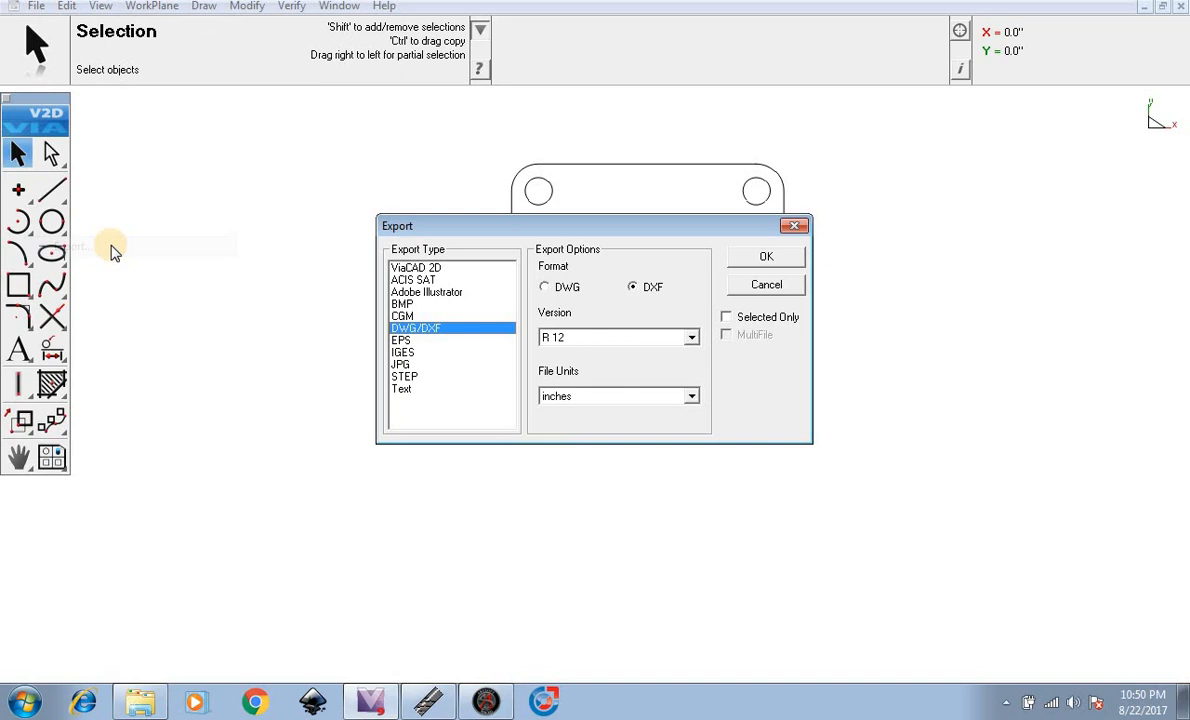
{"action": "mouse_move", "coordinate": [643, 349]}
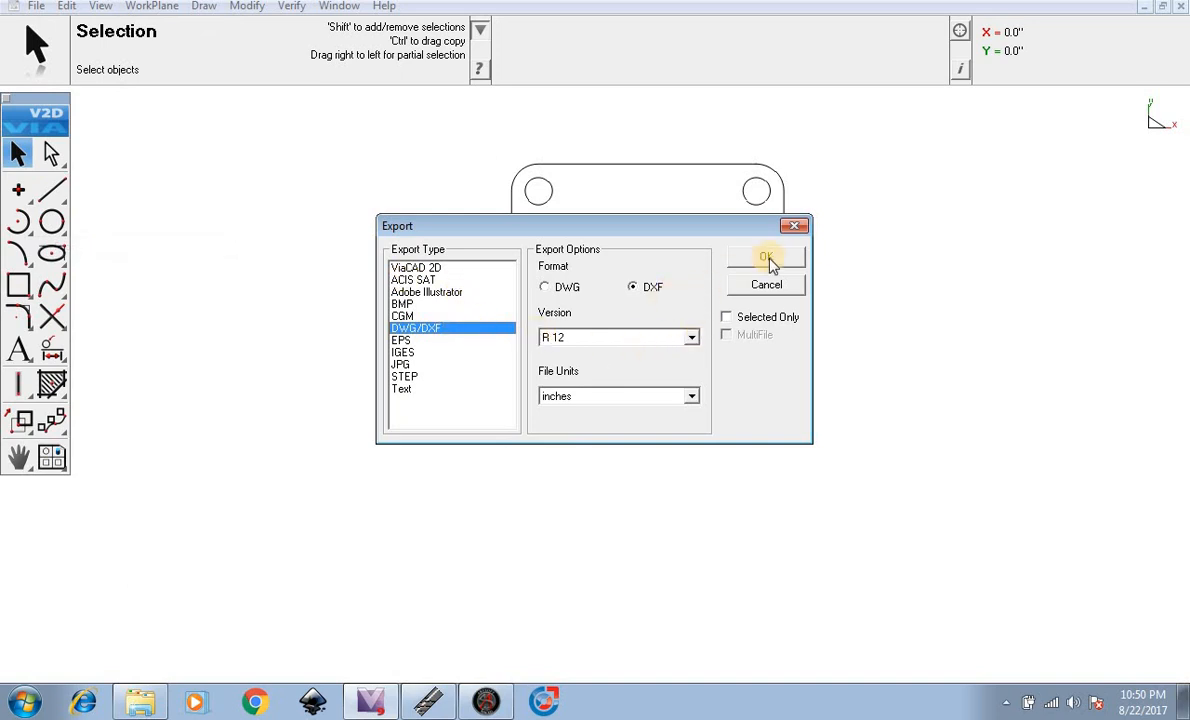
{"action": "left_click", "coordinate": [766, 258]}
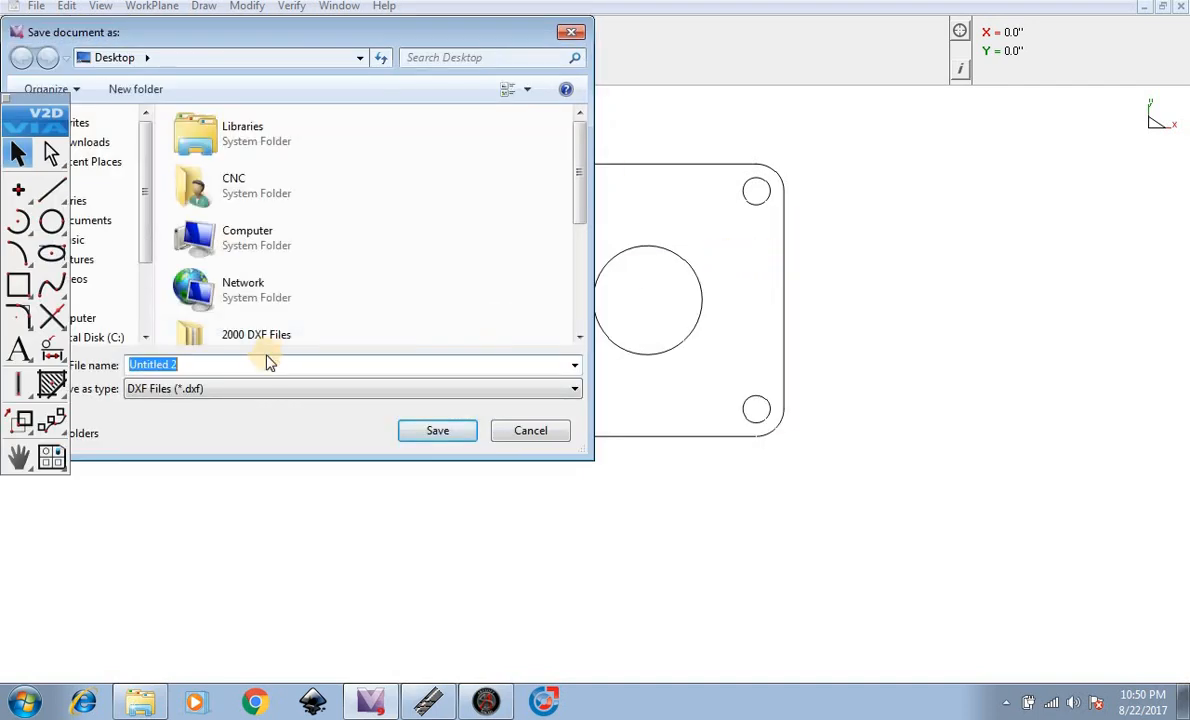
Save the DXF as 'test circle part' and start importing a drawing in SheetCam
{"action": "type", "text": "test cir"}
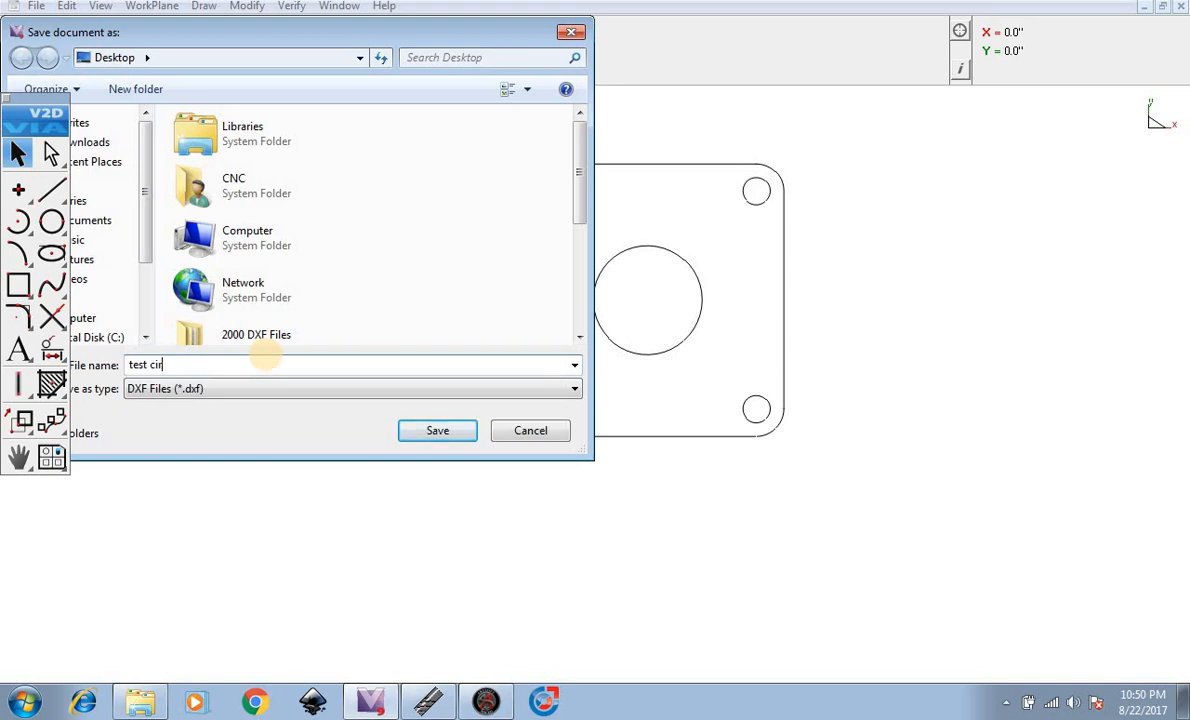
{"action": "type", "text": "cle part"}
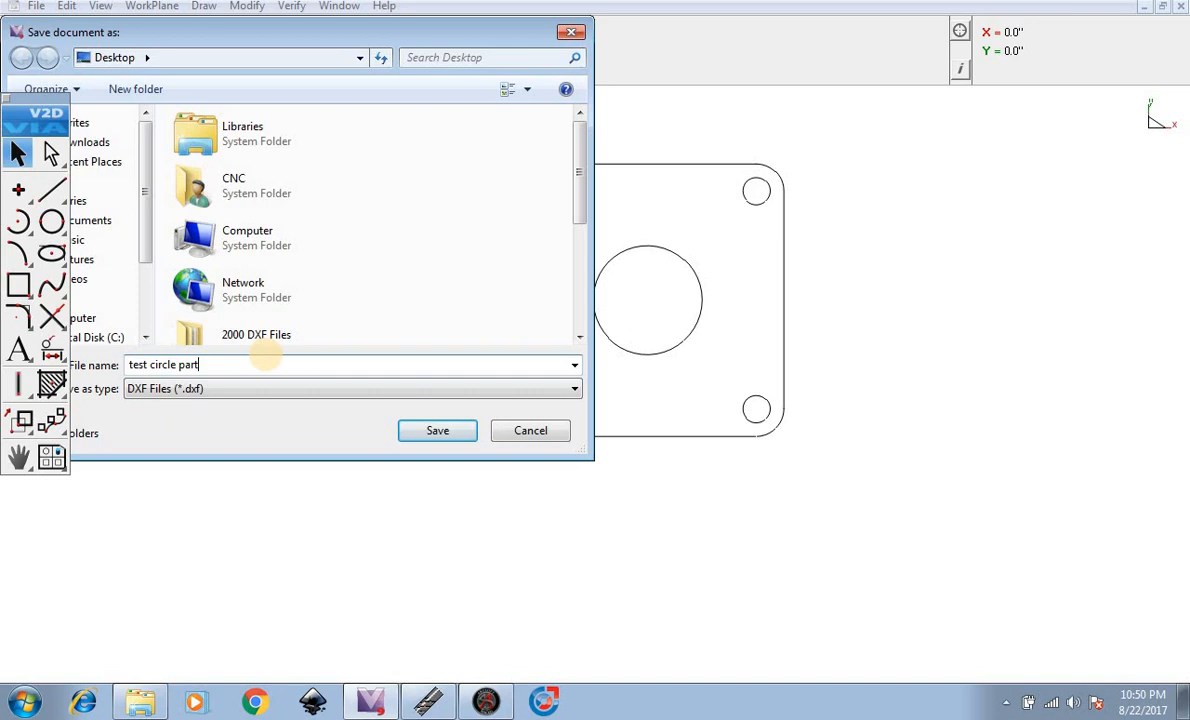
{"action": "mouse_move", "coordinate": [222, 415]}
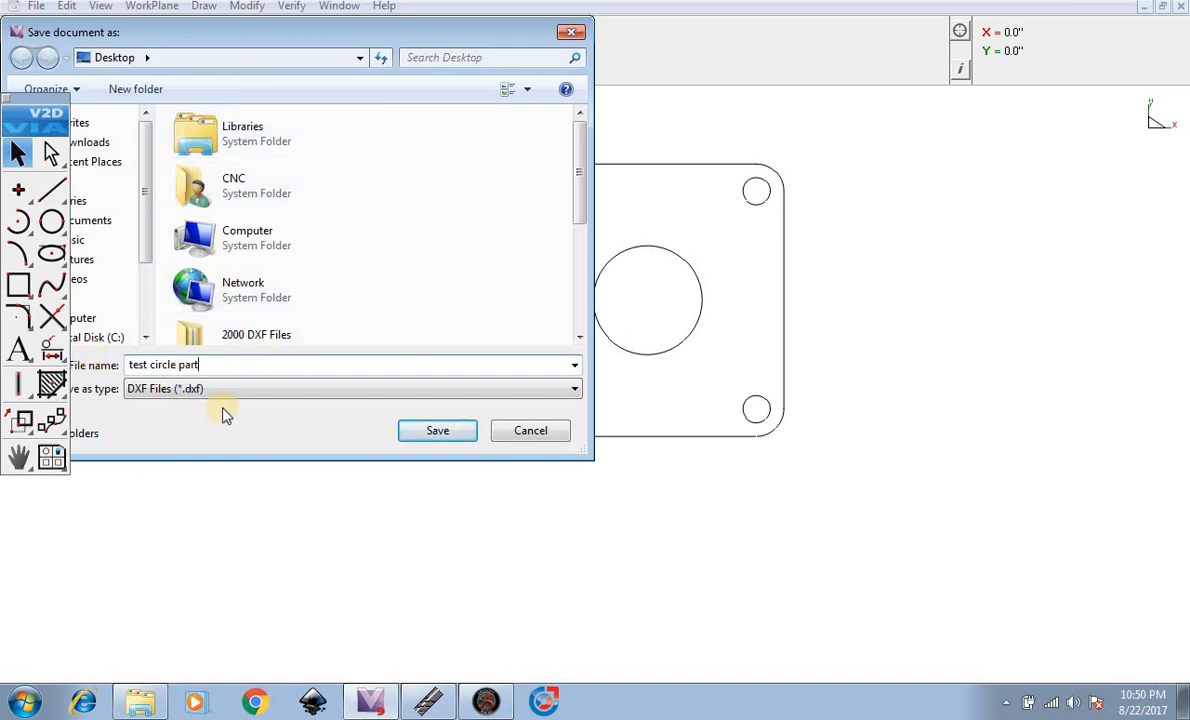
{"action": "left_click", "coordinate": [437, 430]}
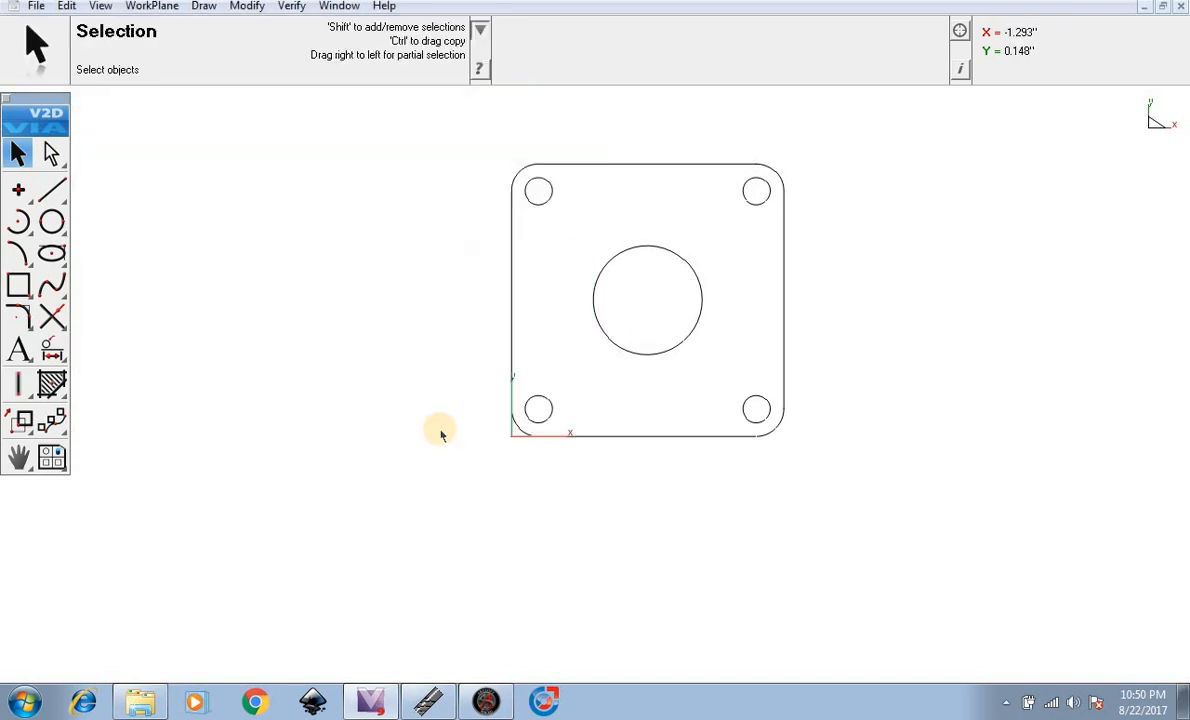
{"action": "mouse_move", "coordinate": [428, 700]}
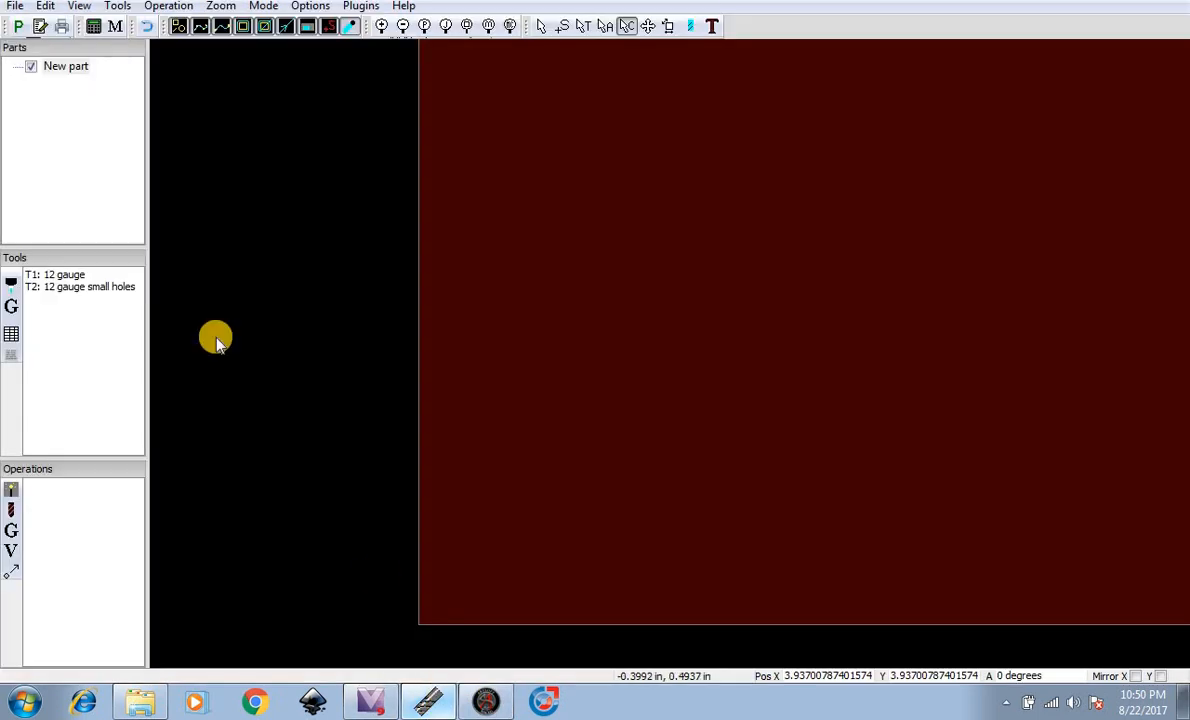
{"action": "left_click", "coordinate": [15, 6]}
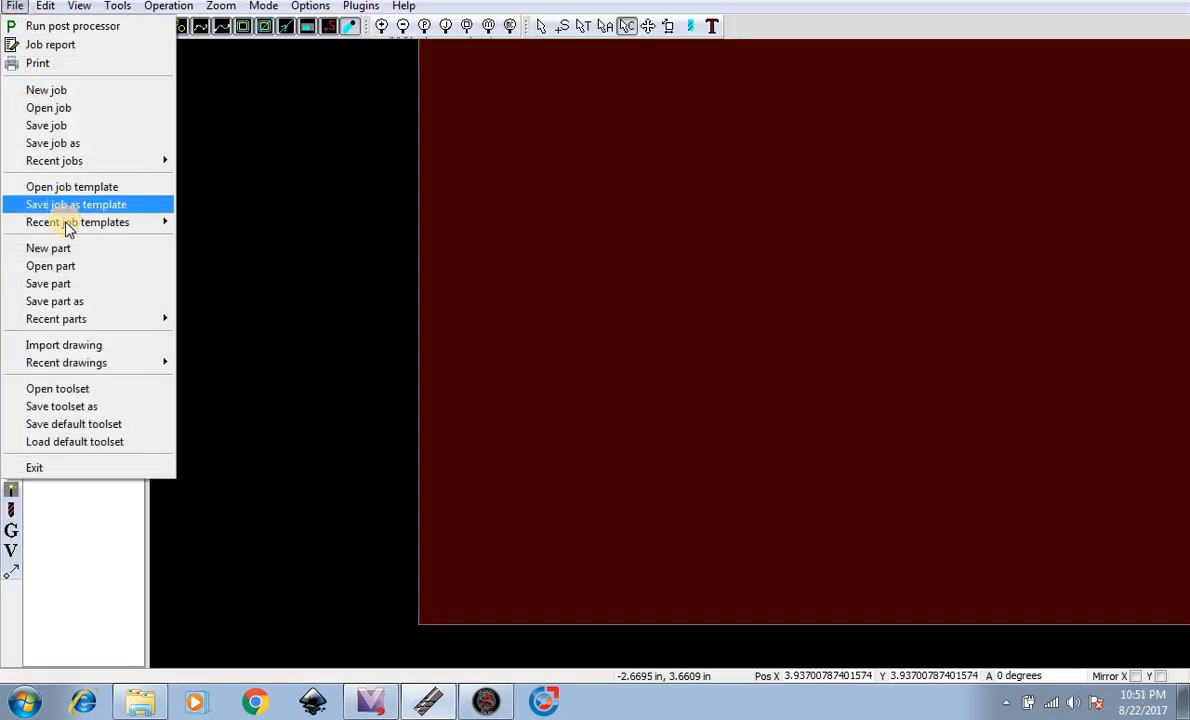
{"action": "left_click", "coordinate": [48, 248]}
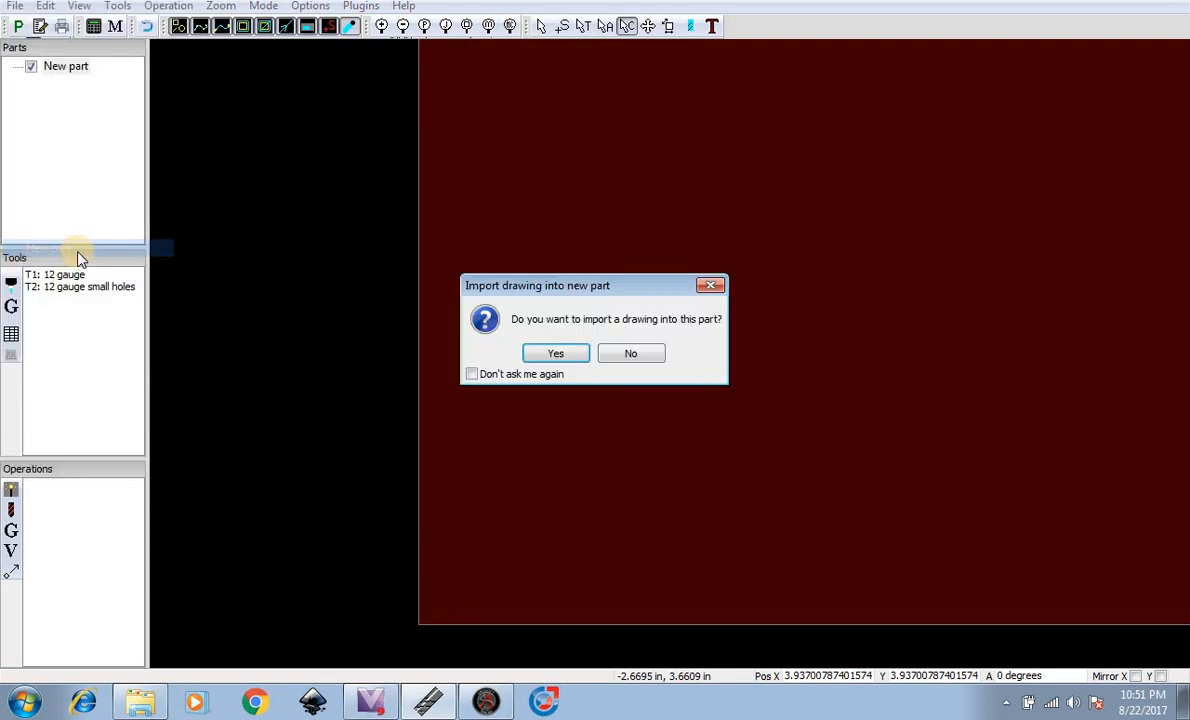
Confirm importing into a new part and open the 'test circle part' drawing
{"action": "left_click", "coordinate": [555, 353]}
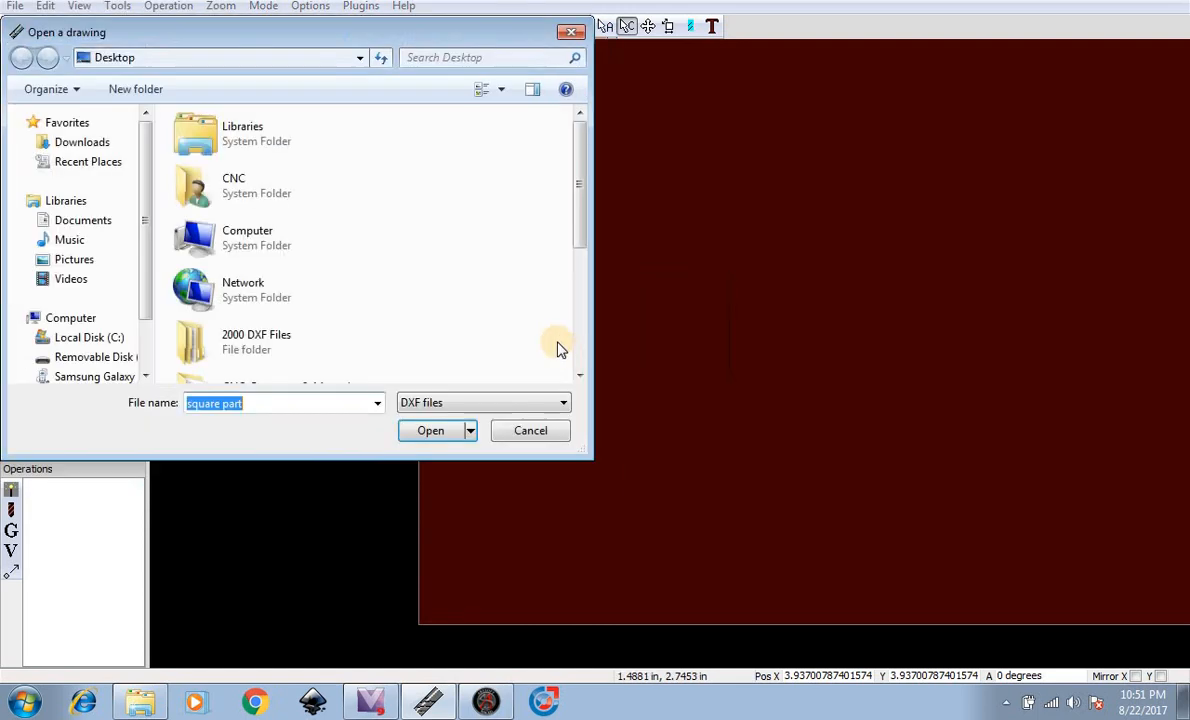
{"action": "scroll", "scroll_direction": "down", "scroll_amount": 3}
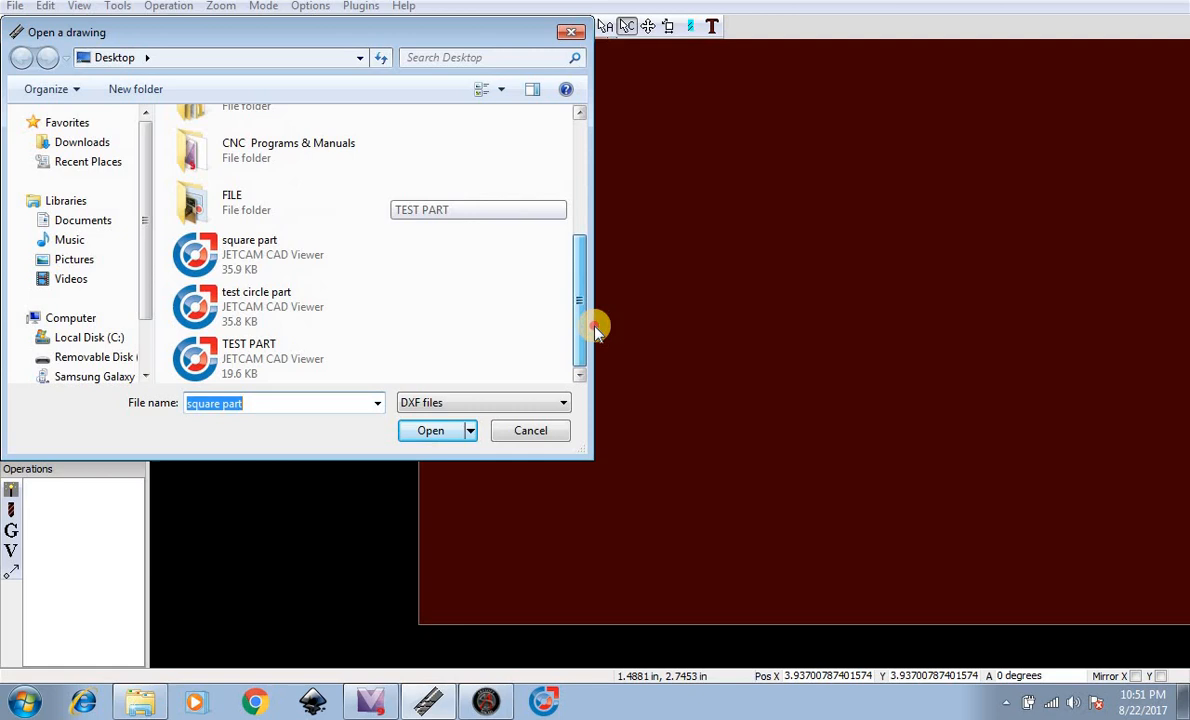
{"action": "left_click", "coordinate": [256, 306]}
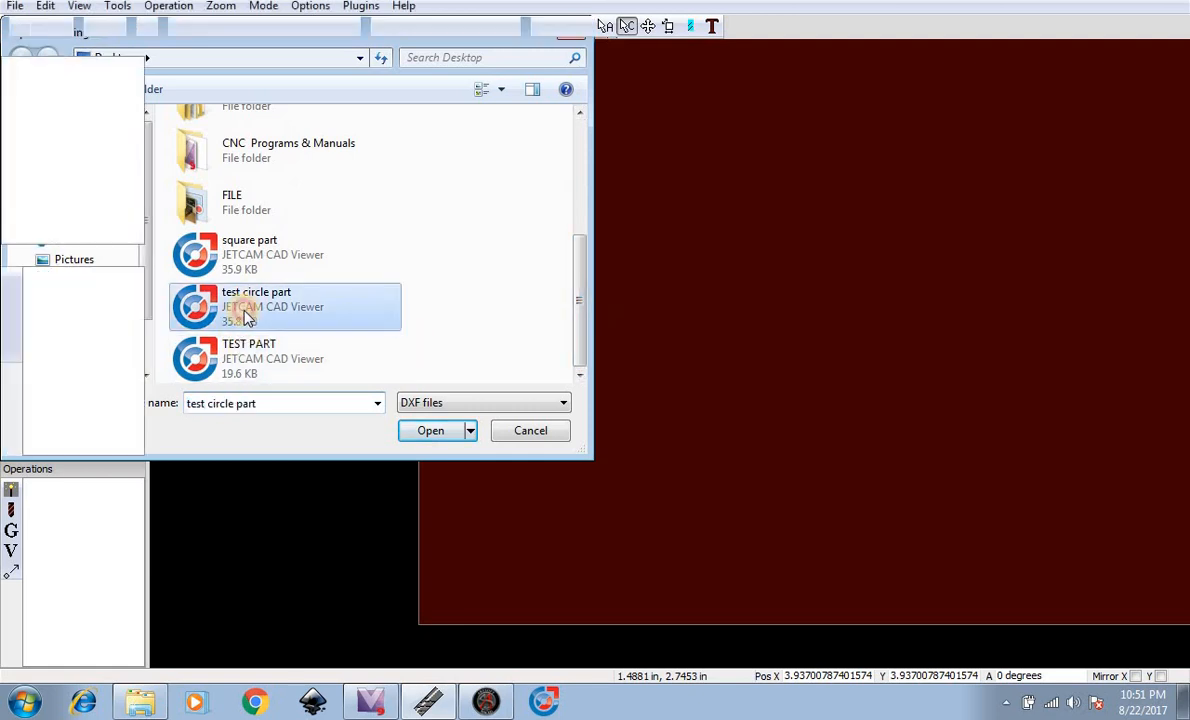
{"action": "left_click", "coordinate": [430, 430]}
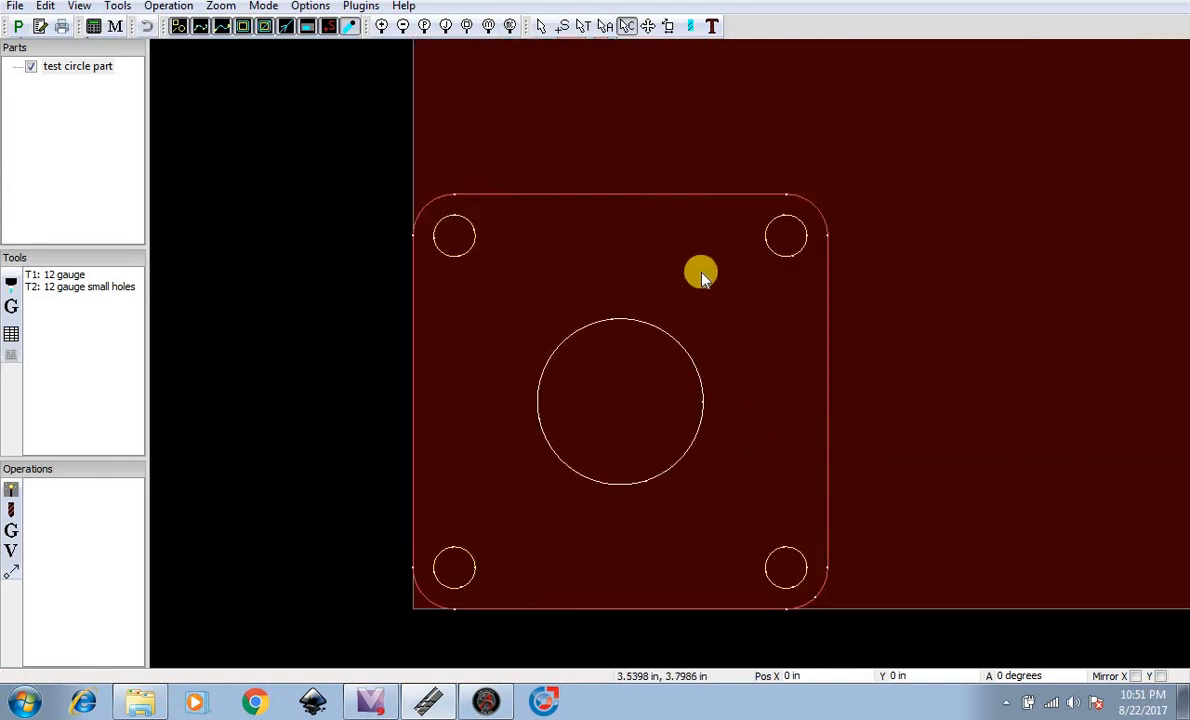
{"action": "mouse_move", "coordinate": [622, 183]}
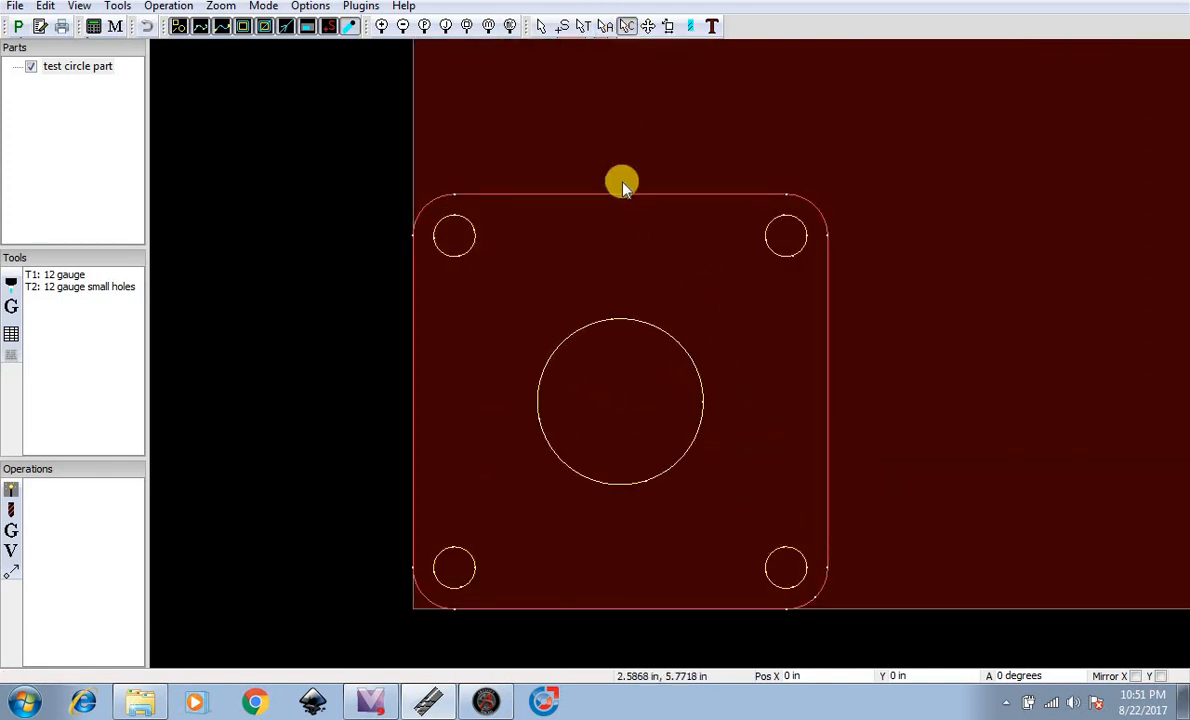
Move the outer rounded-square outline onto a new layer named 'outside'
{"action": "right_click", "coordinate": [622, 185]}
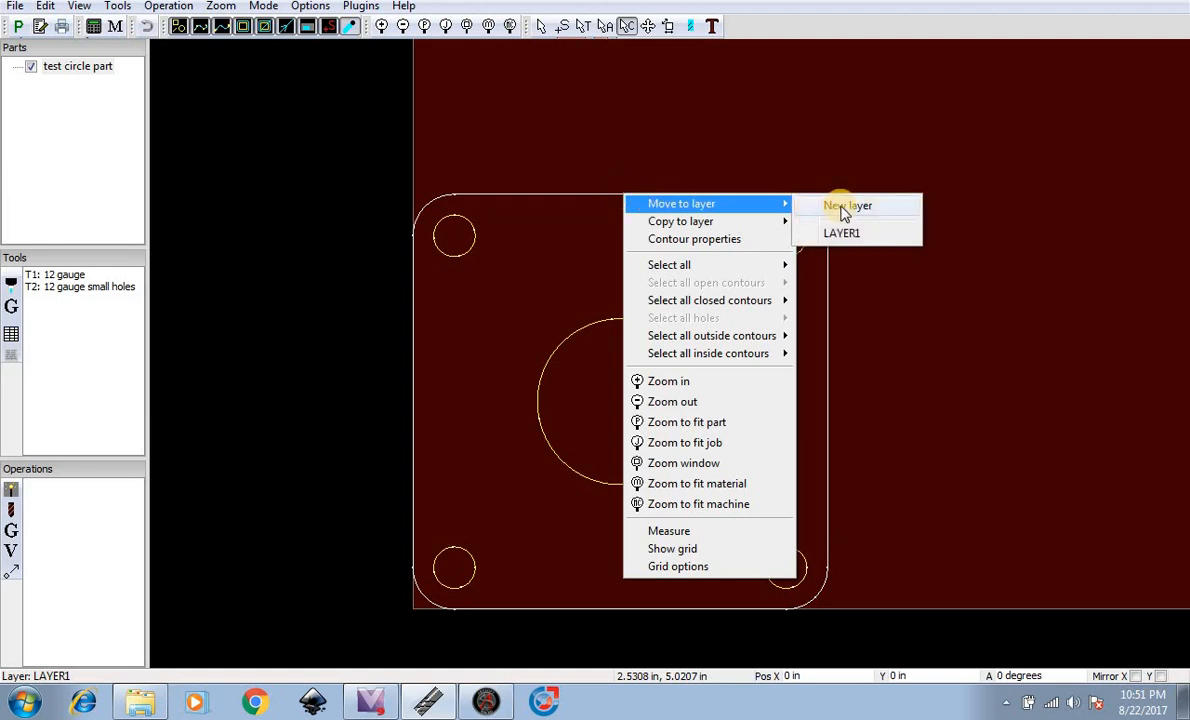
{"action": "left_click", "coordinate": [847, 205]}
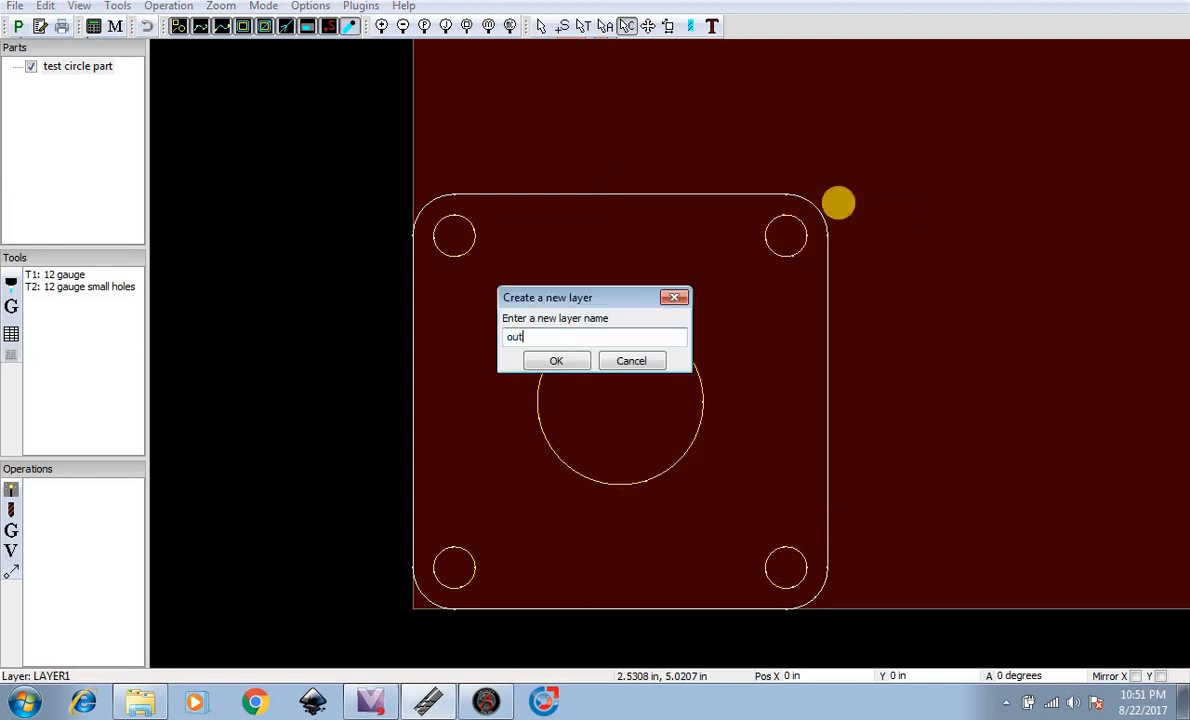
{"action": "type", "text": "side"}
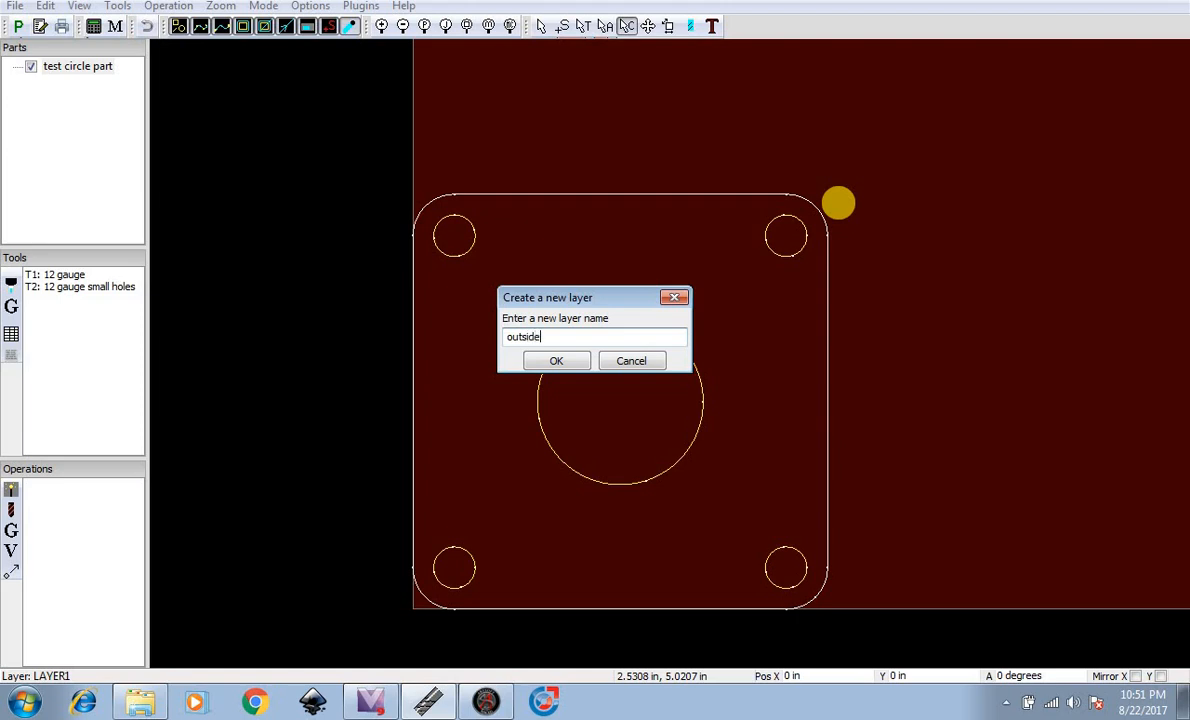
{"action": "left_click", "coordinate": [556, 360]}
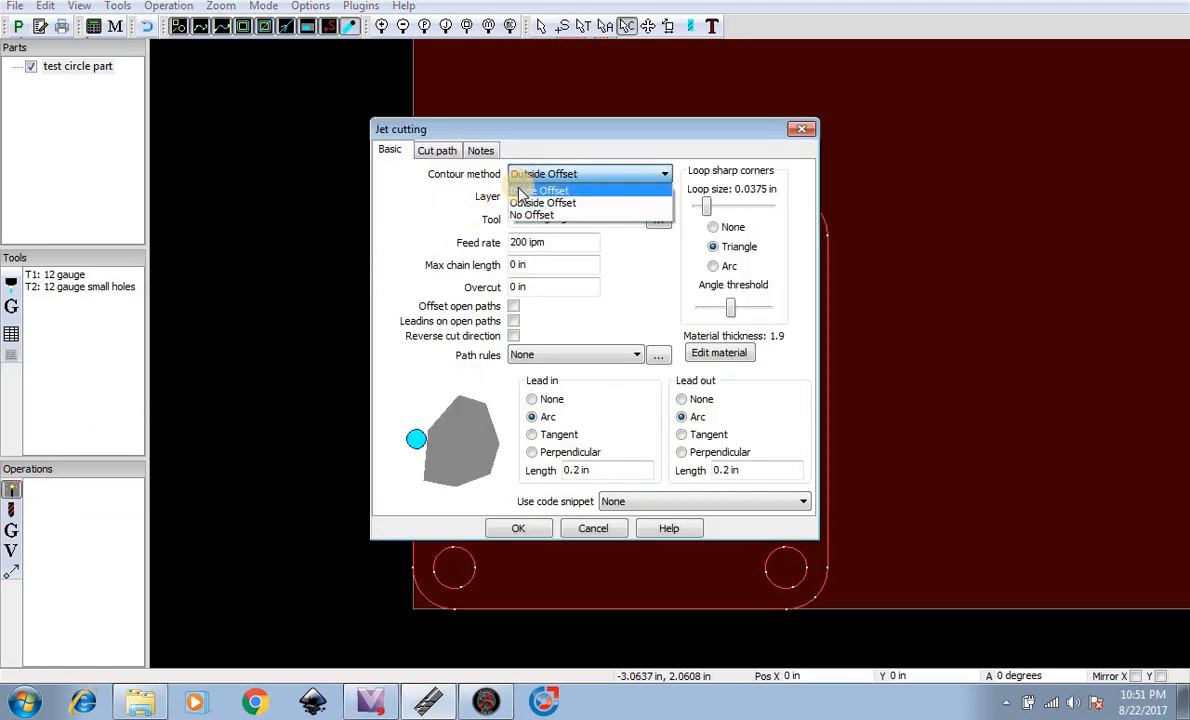
Create an inside-offset cut on LAYER1 using T2 12 gauge small holes at 90 ipm
{"action": "left_click", "coordinate": [545, 190]}
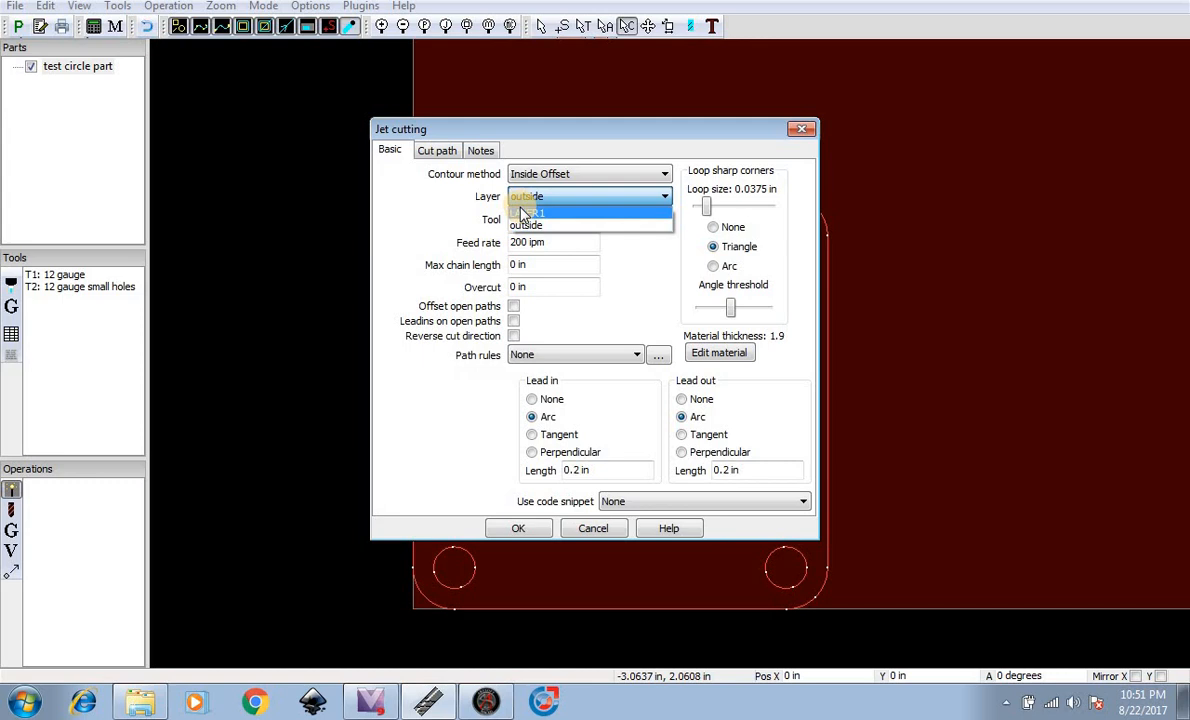
{"action": "left_click", "coordinate": [527, 210]}
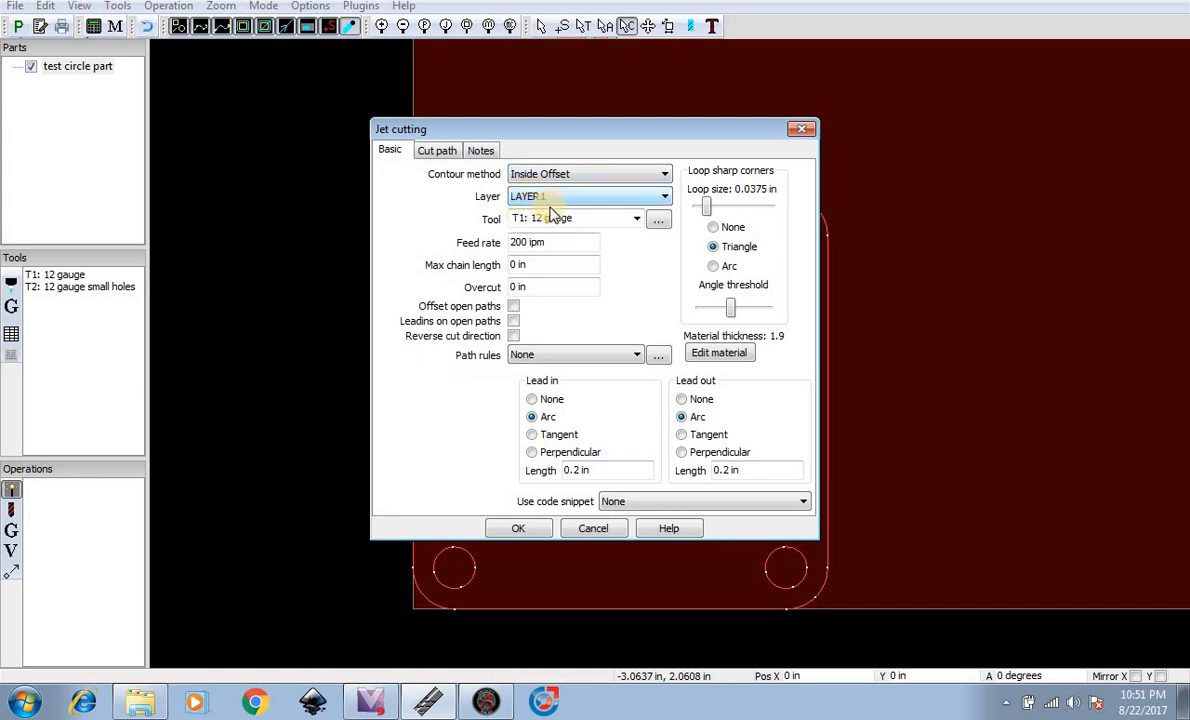
{"action": "left_click", "coordinate": [636, 218]}
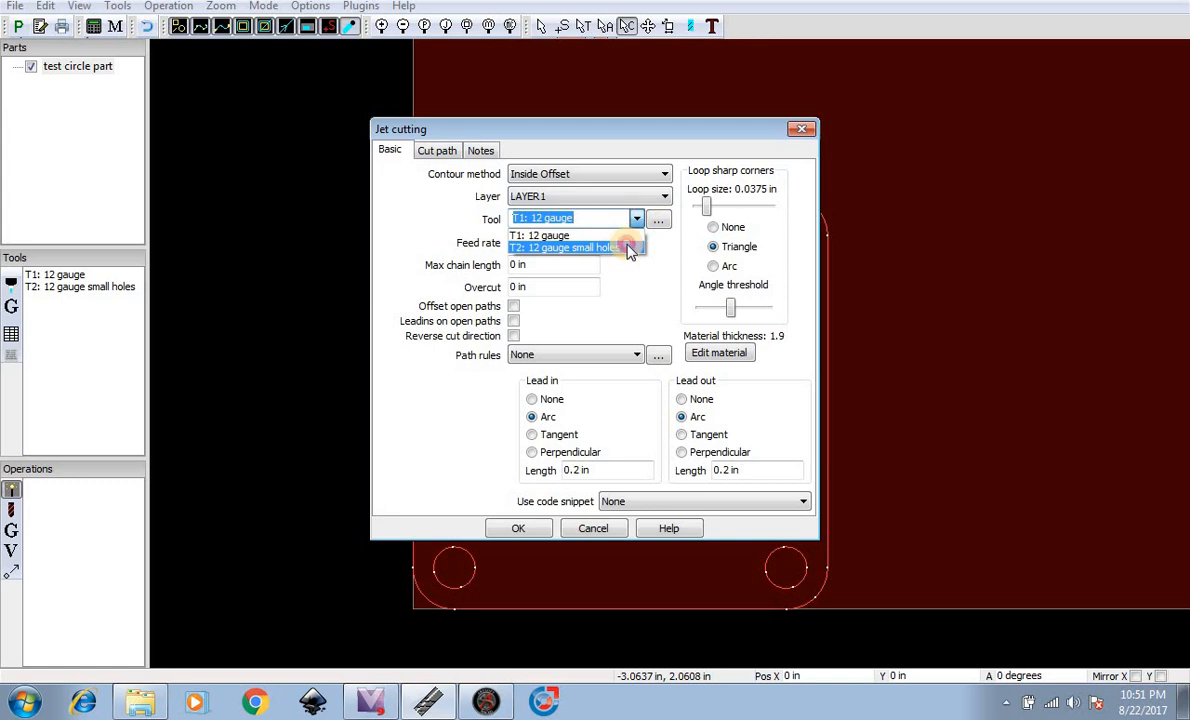
{"action": "left_click", "coordinate": [565, 247]}
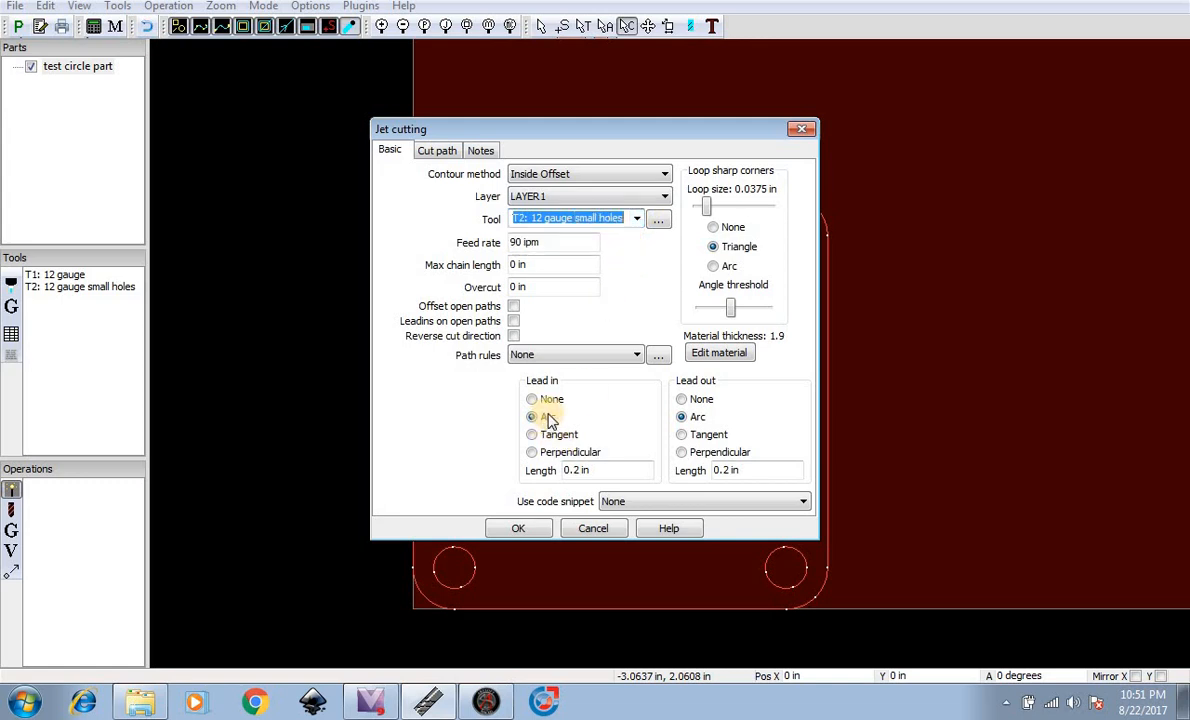
{"action": "left_click", "coordinate": [532, 416]}
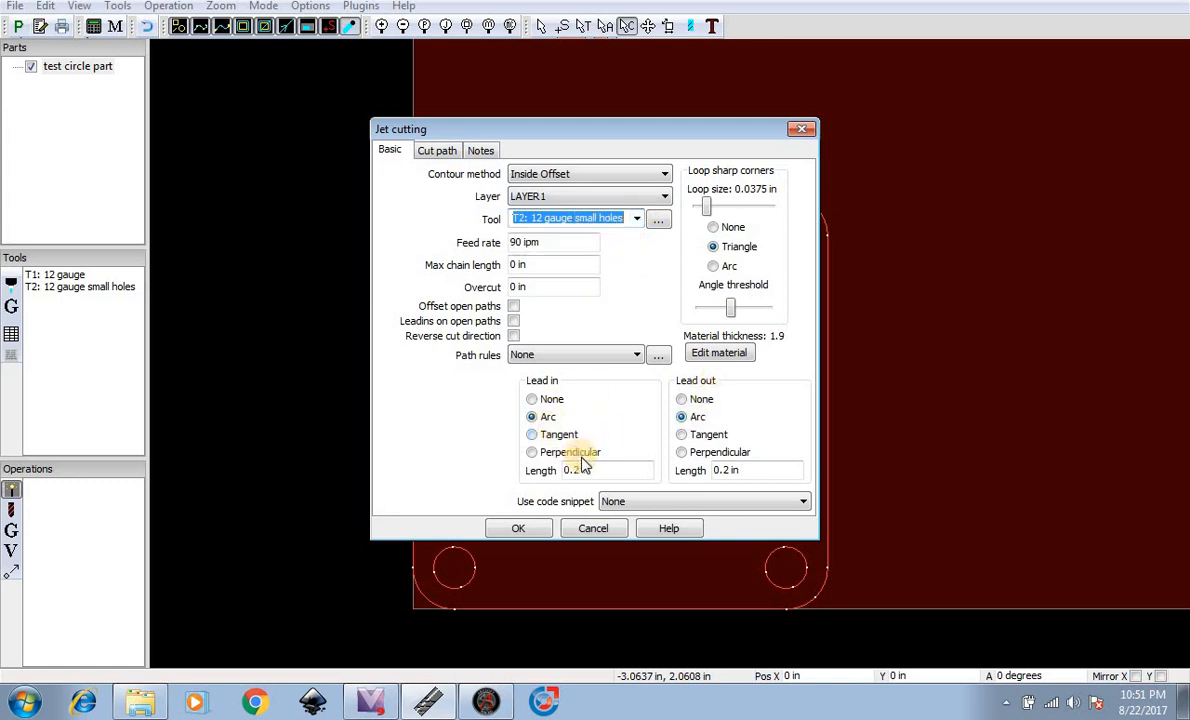
{"action": "left_click", "coordinate": [518, 528]}
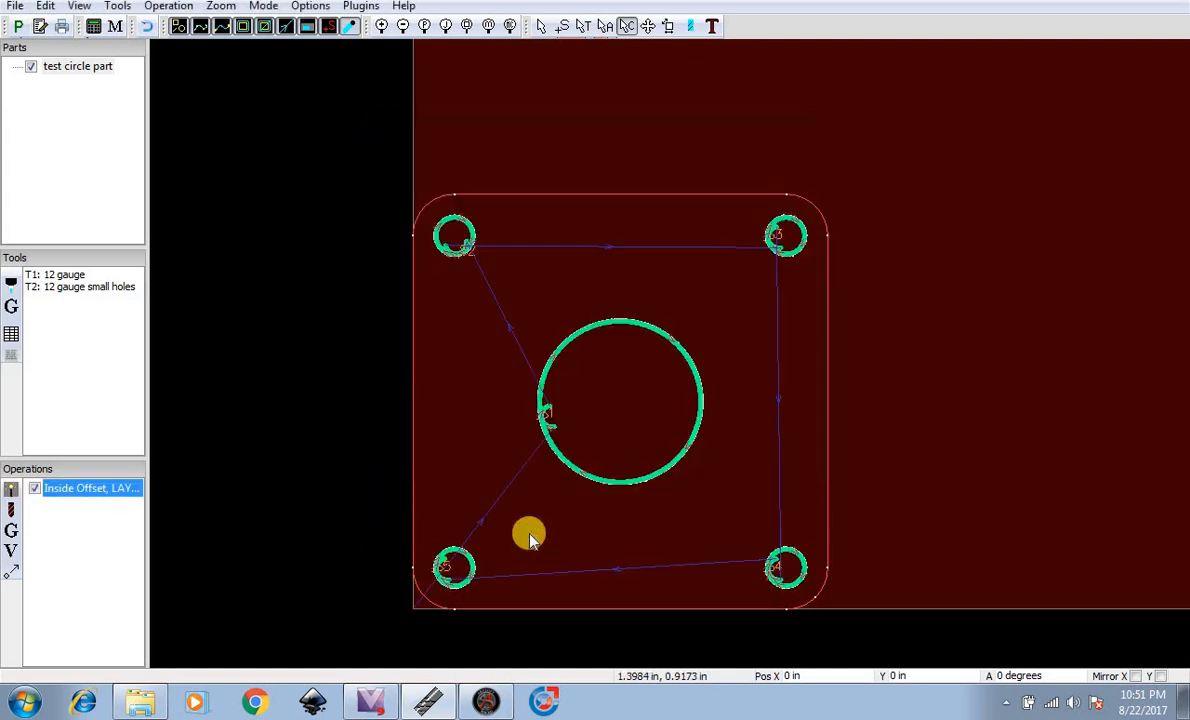
{"action": "mouse_move", "coordinate": [11, 489]}
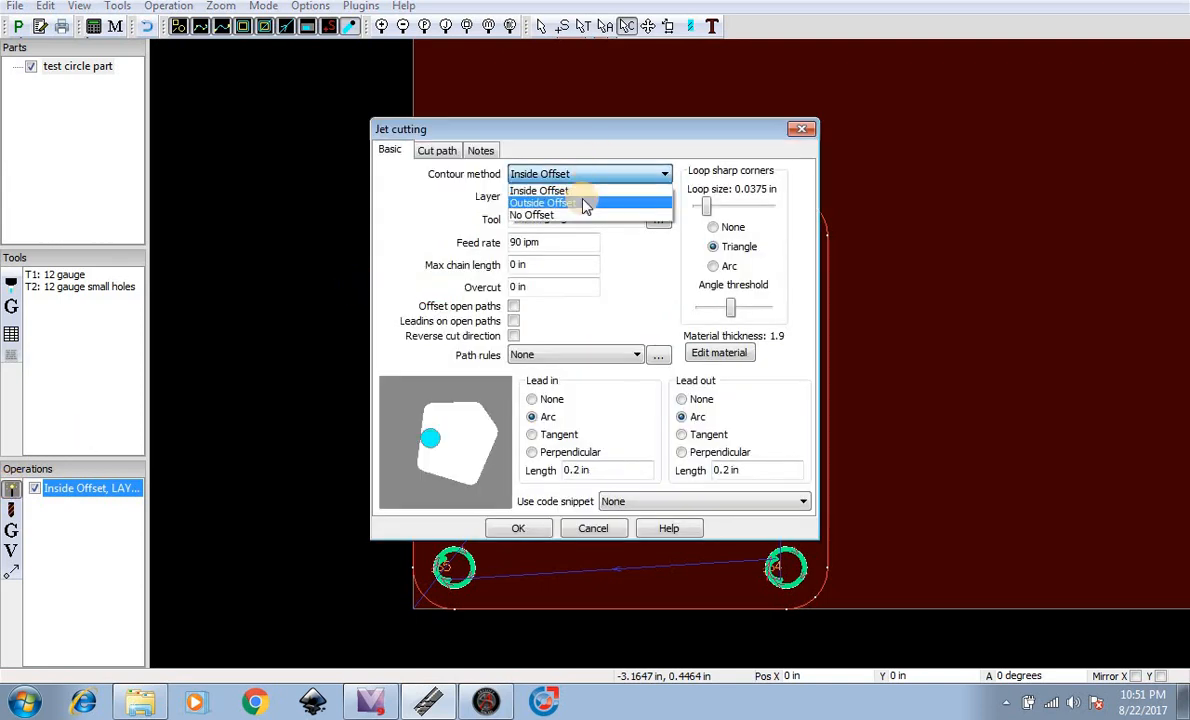
Add an Outside Offset contour on the outside layer using the T1 12 gauge tool
{"action": "left_click", "coordinate": [541, 202]}
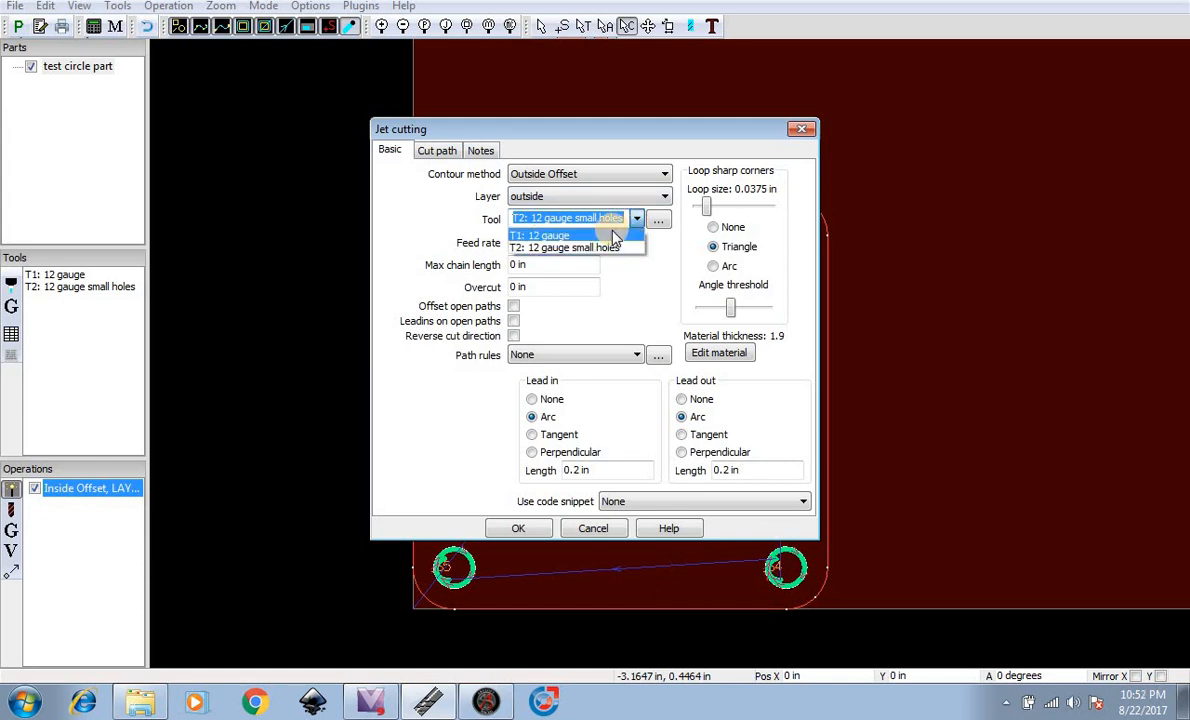
{"action": "left_click", "coordinate": [538, 235]}
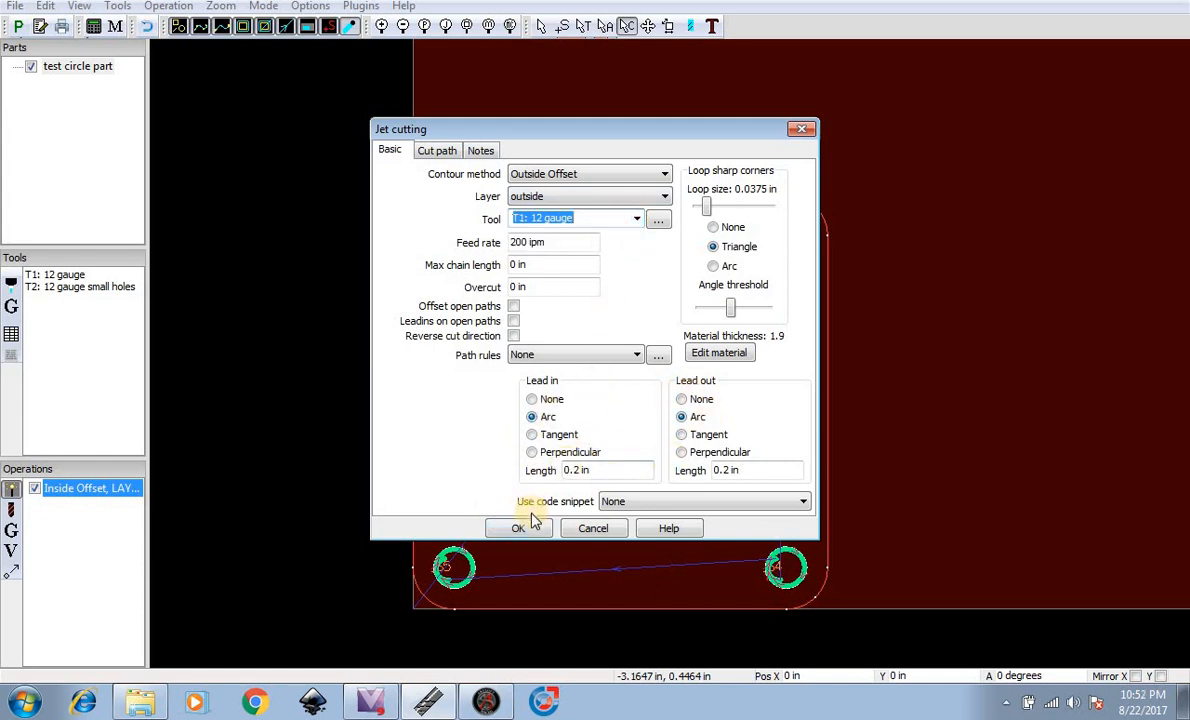
{"action": "left_click", "coordinate": [518, 528]}
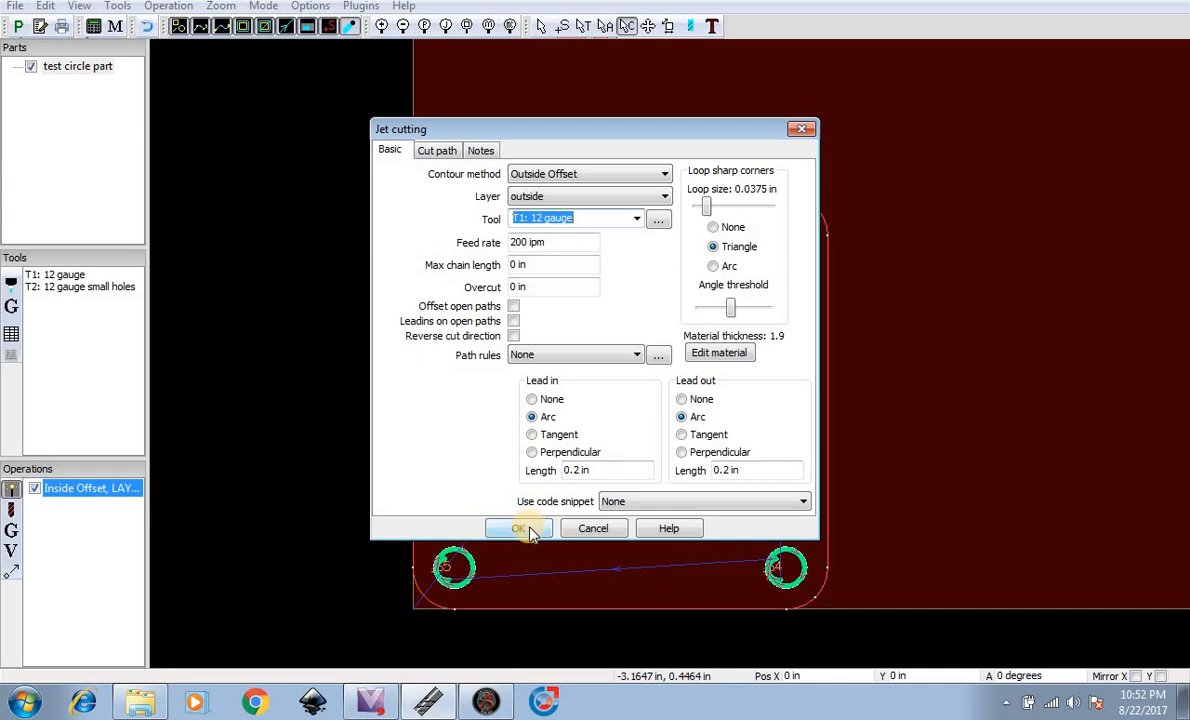
{"action": "left_click", "coordinate": [518, 528]}
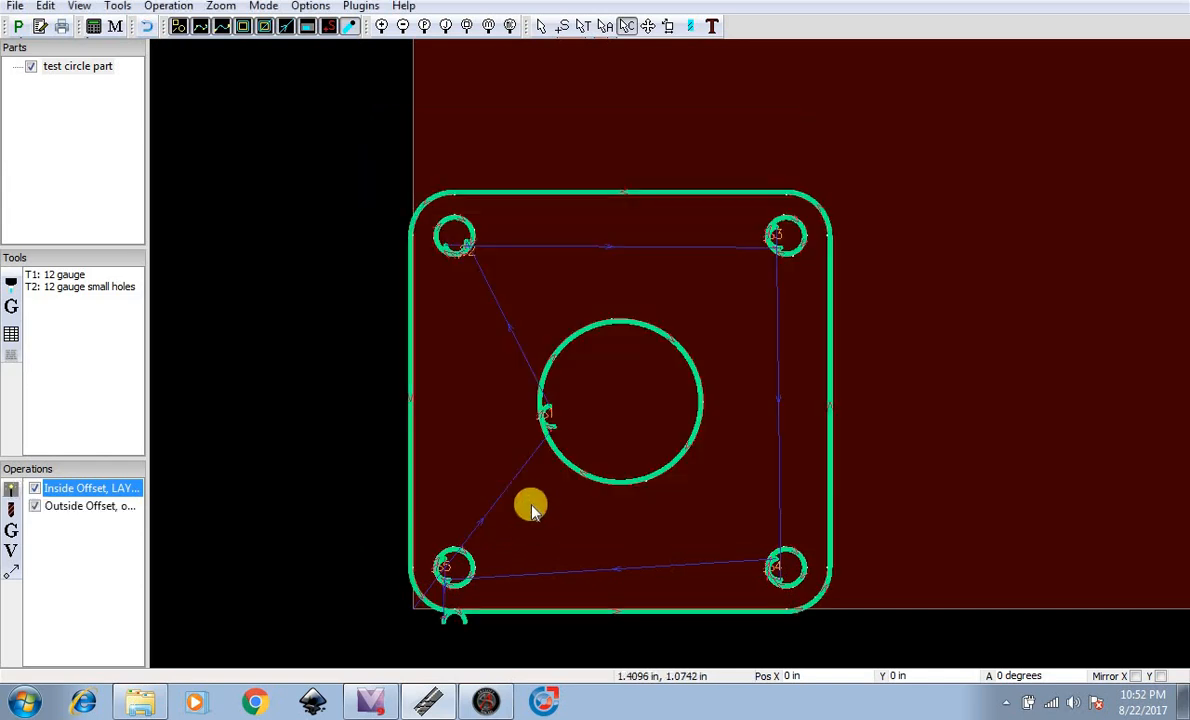
{"action": "mouse_move", "coordinate": [18, 26]}
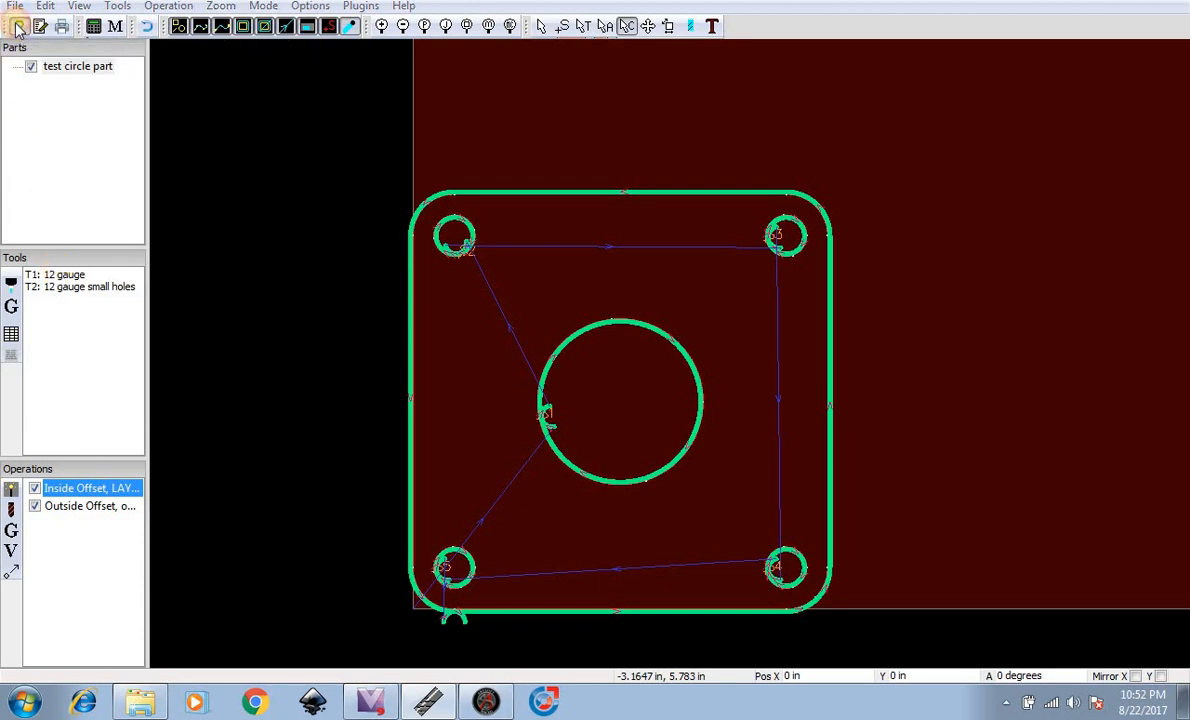
Post-process to 'test circle part.tap' on the Desktop and dismiss the report
{"action": "left_click", "coordinate": [15, 6]}
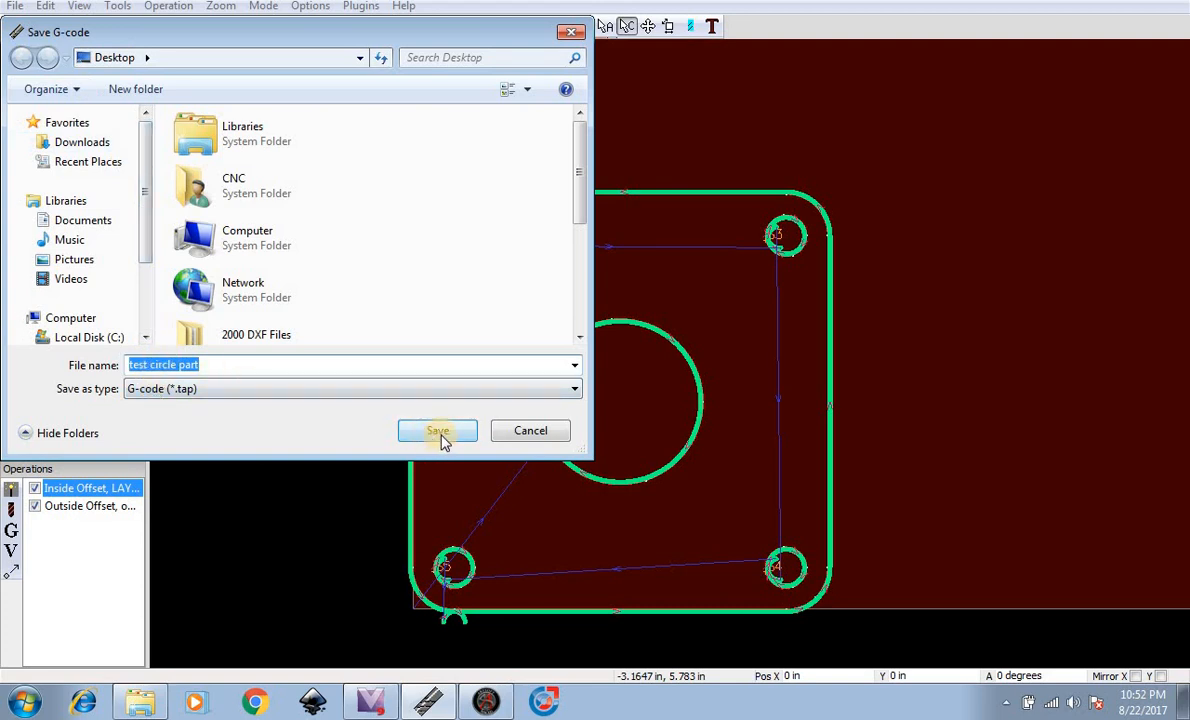
{"action": "left_click", "coordinate": [437, 430]}
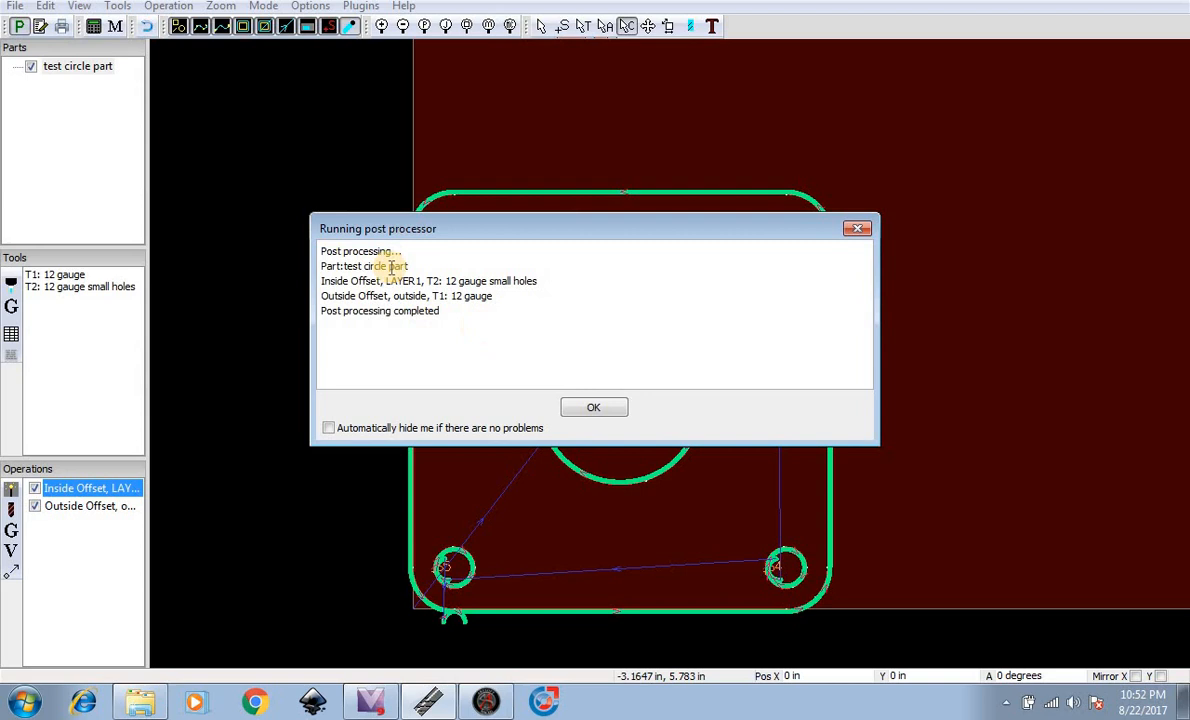
{"action": "left_click", "coordinate": [593, 407]}
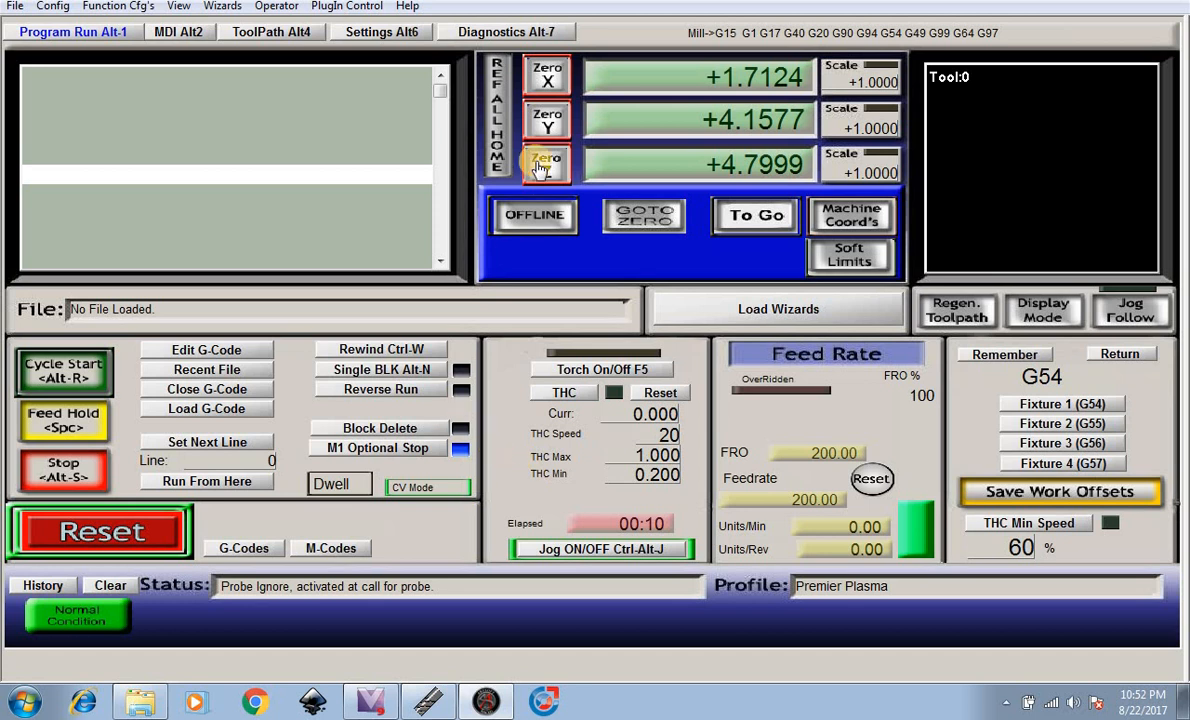
Zero the Z and Y axis readouts in Mach3
{"action": "left_click", "coordinate": [547, 118]}
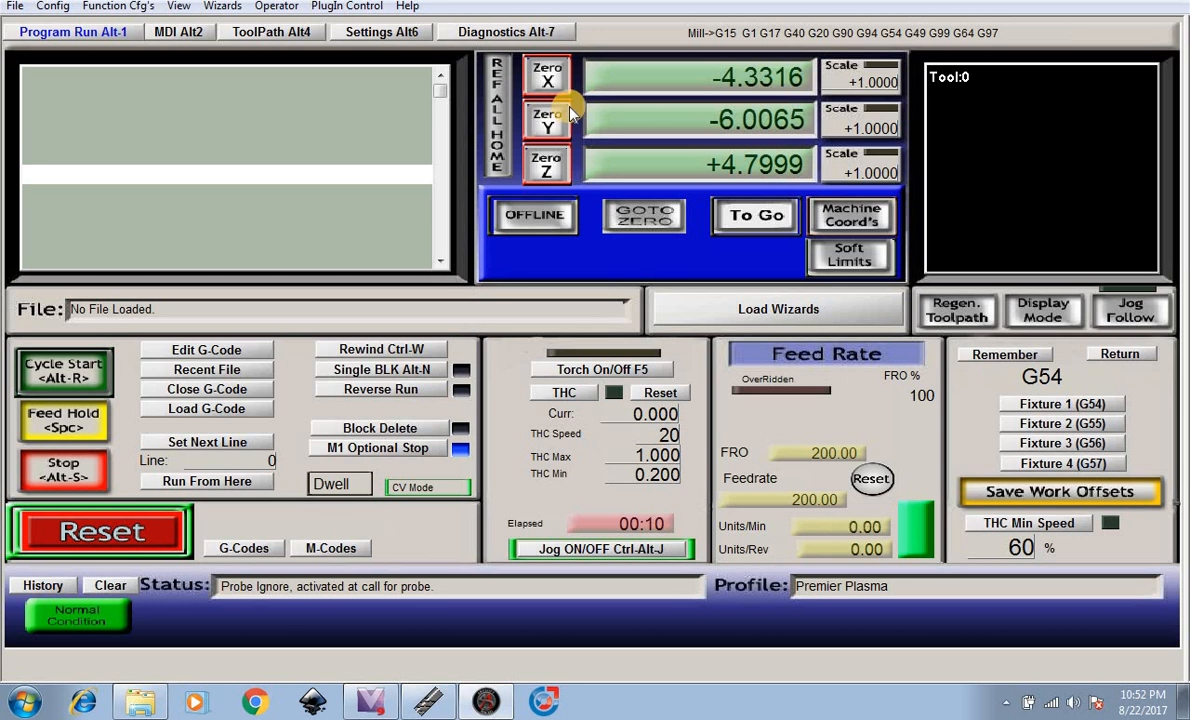
{"action": "left_click", "coordinate": [547, 74]}
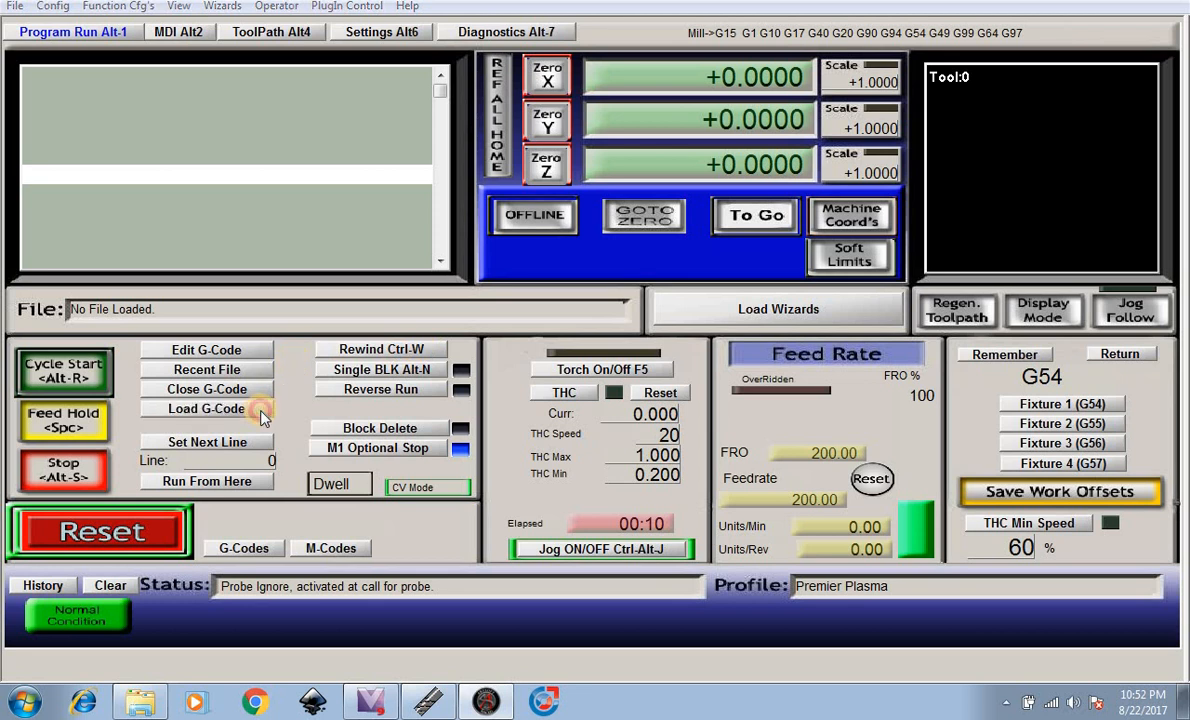
Load 'test circle part.tap' from the Desktop as the G-code program
{"action": "left_click", "coordinate": [207, 408]}
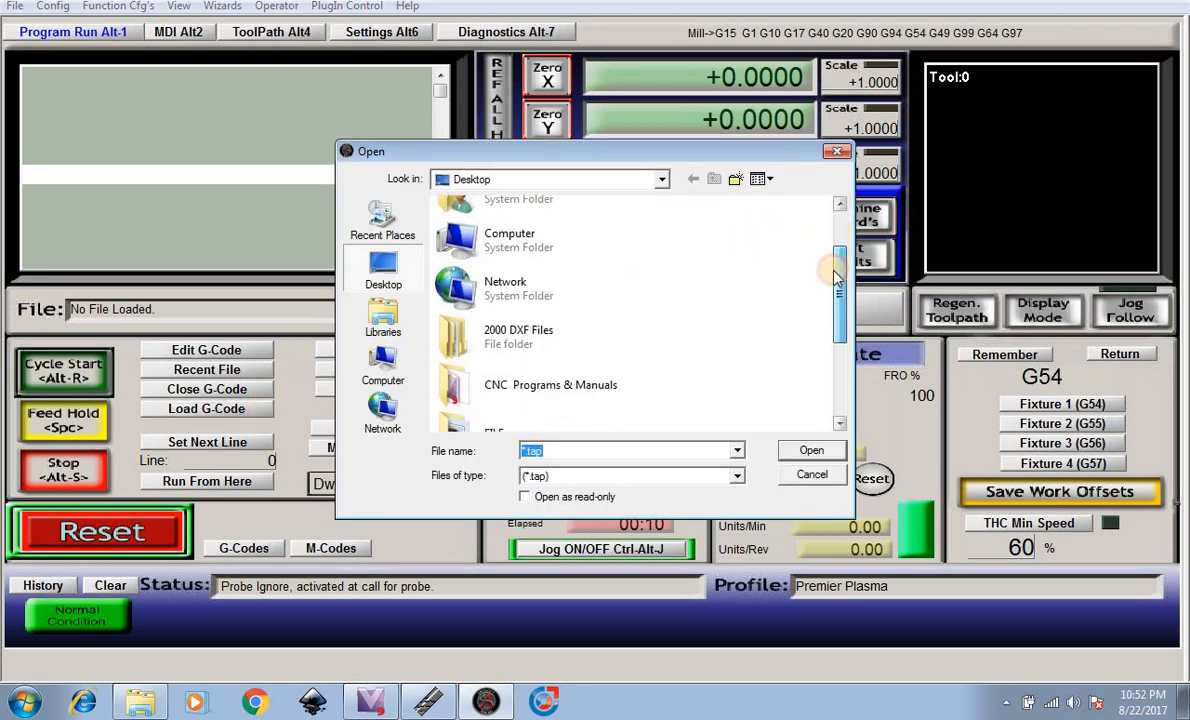
{"action": "scroll", "scroll_direction": "down", "scroll_amount": 3}
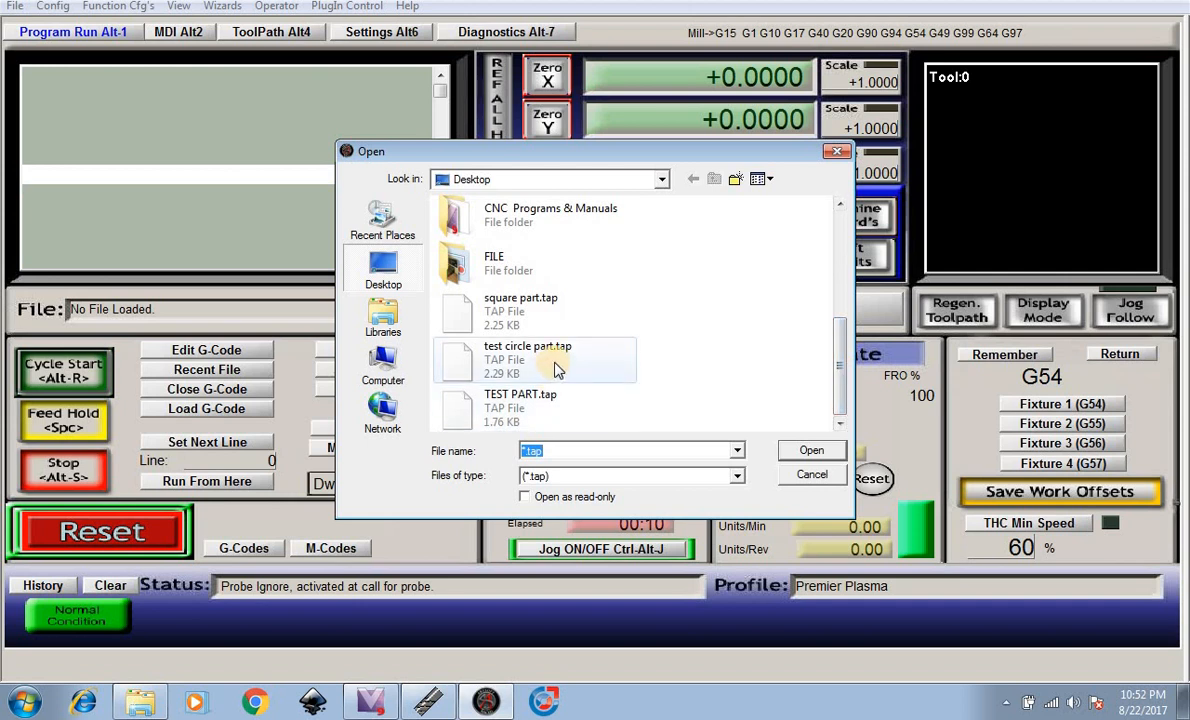
{"action": "left_click", "coordinate": [811, 450]}
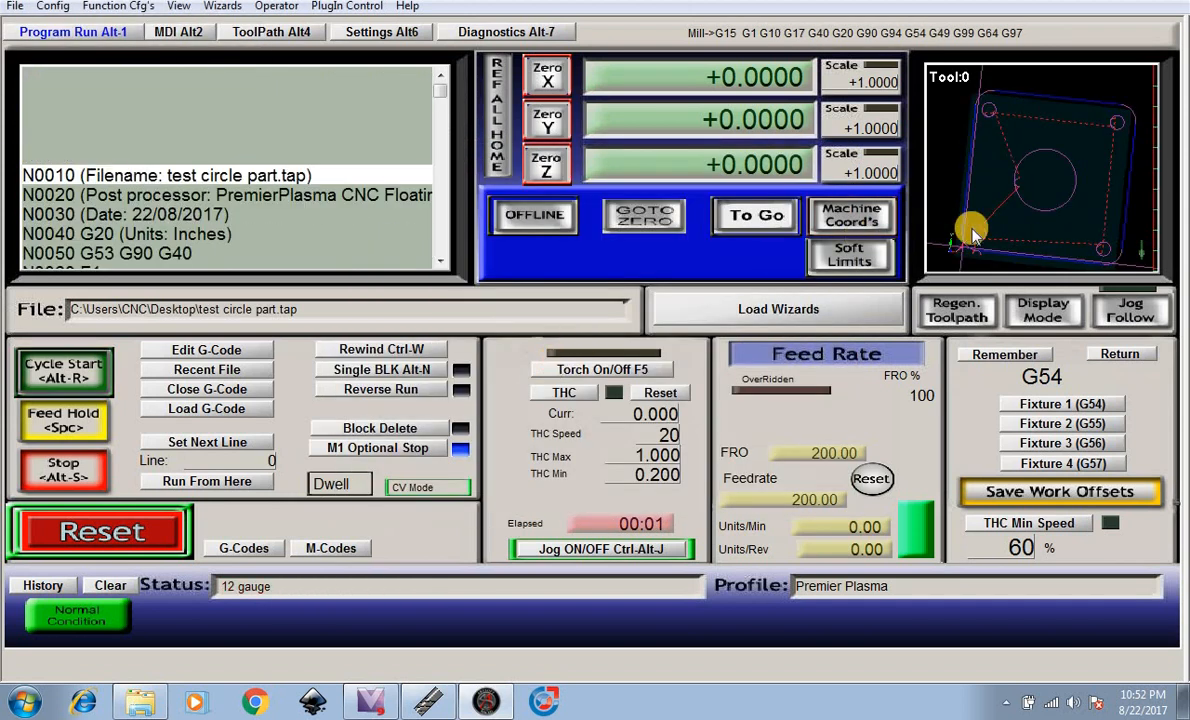
{"action": "mouse_move", "coordinate": [1025, 200]}
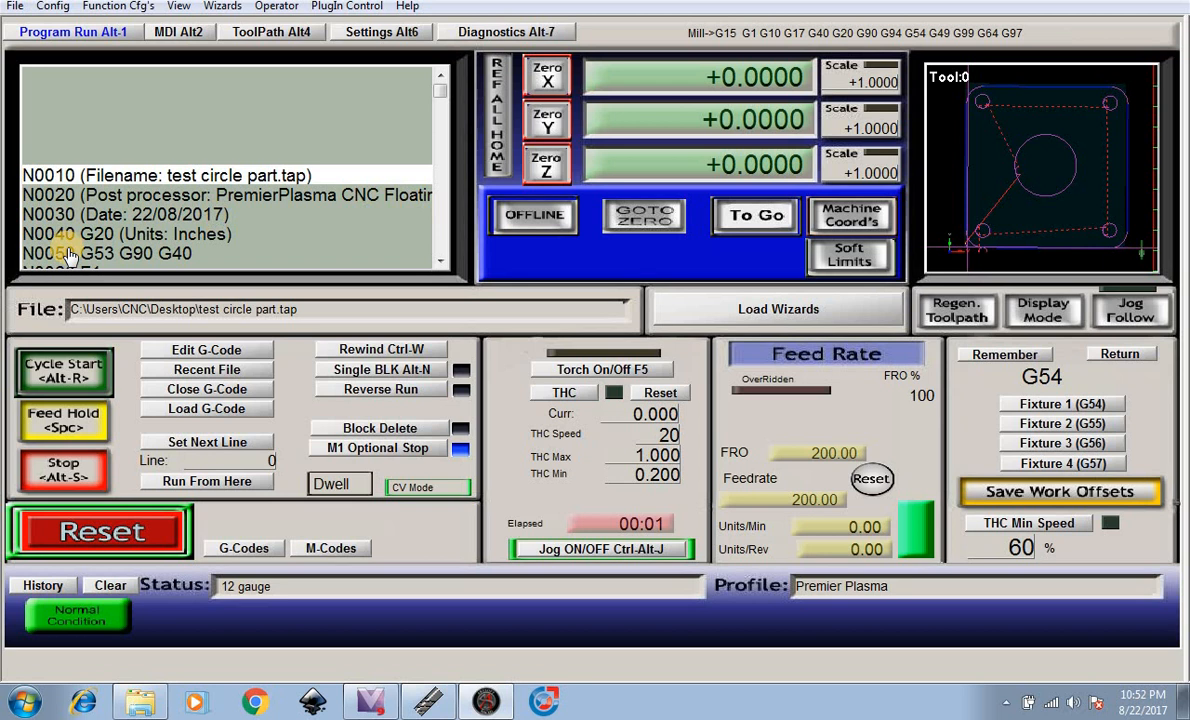
{"action": "mouse_move", "coordinate": [578, 120]}
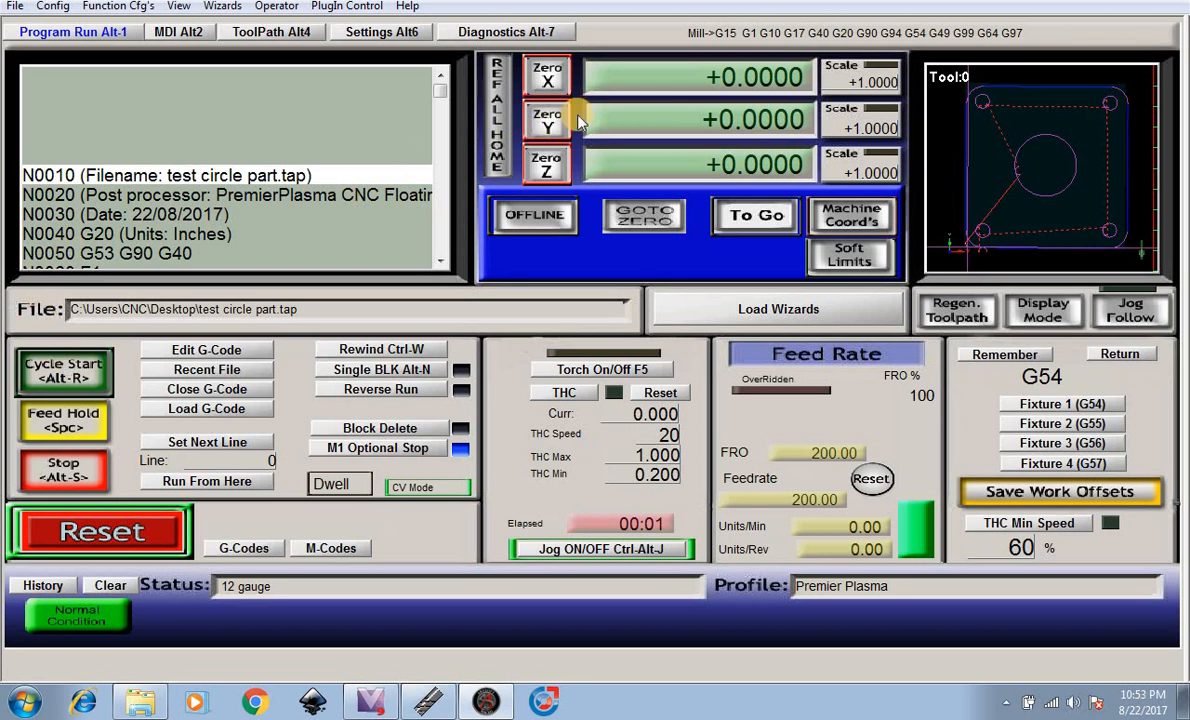
{"action": "mouse_move", "coordinate": [78, 360]}
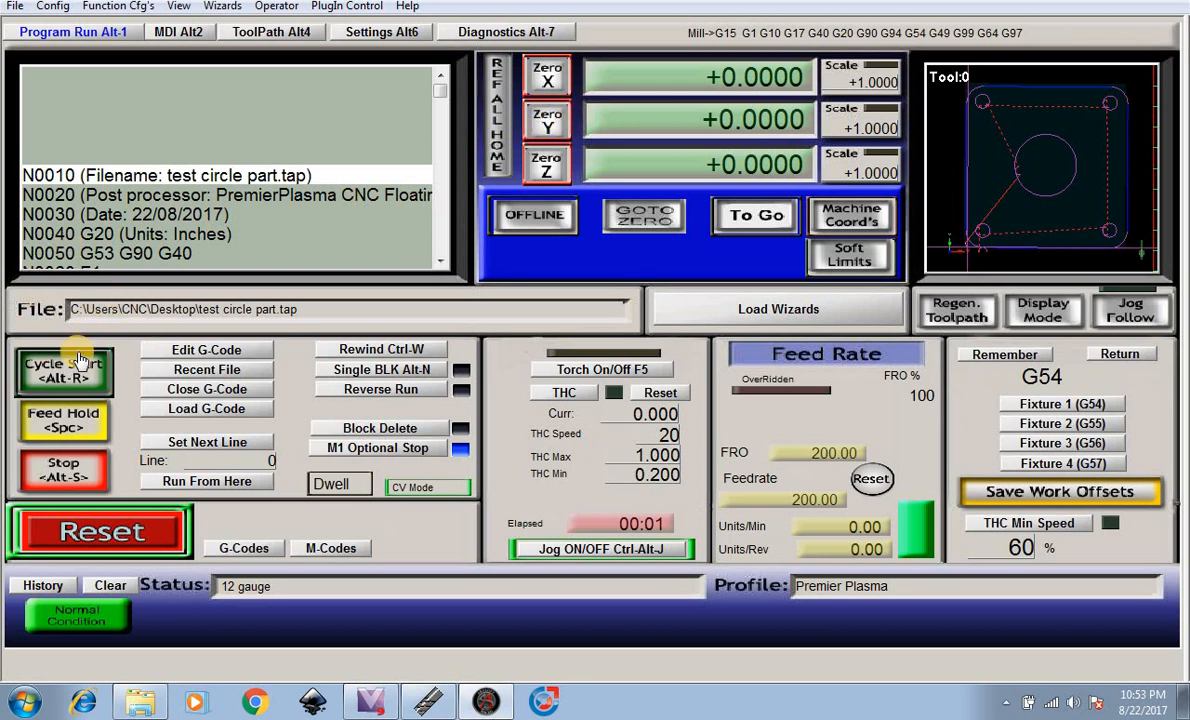
Run the program with Cycle Start, resuming at each pause through the outline cut
{"action": "left_click", "coordinate": [63, 371]}
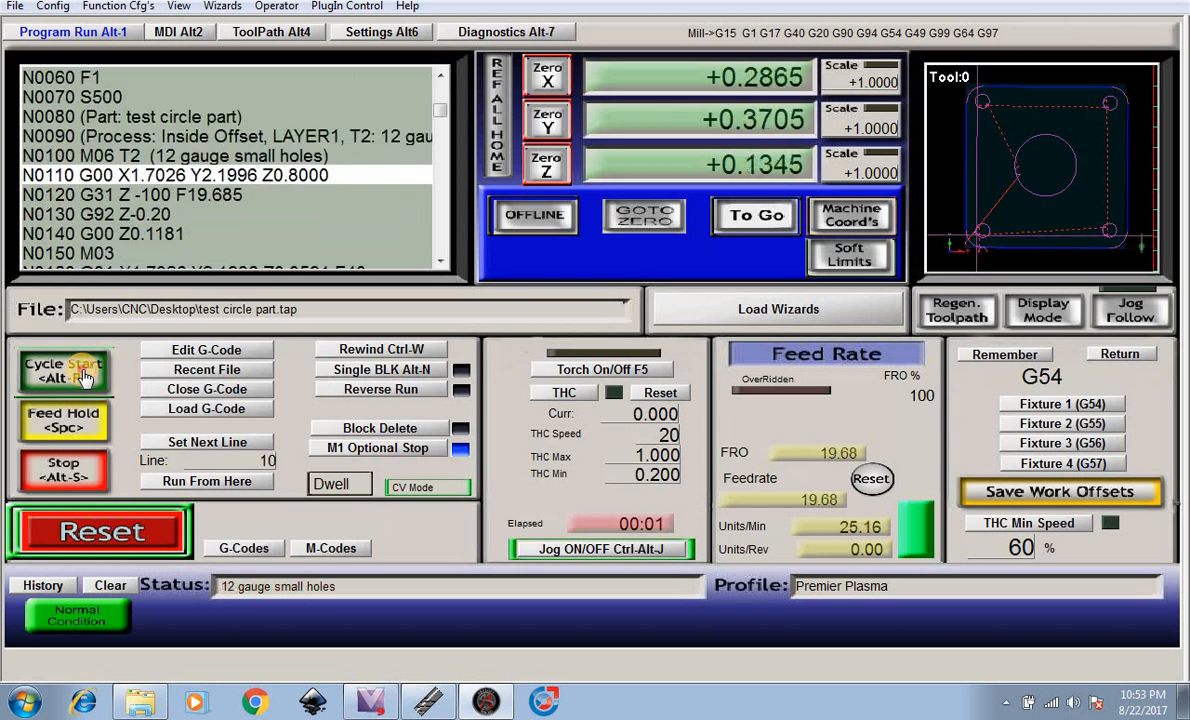
{"action": "left_click", "coordinate": [63, 372]}
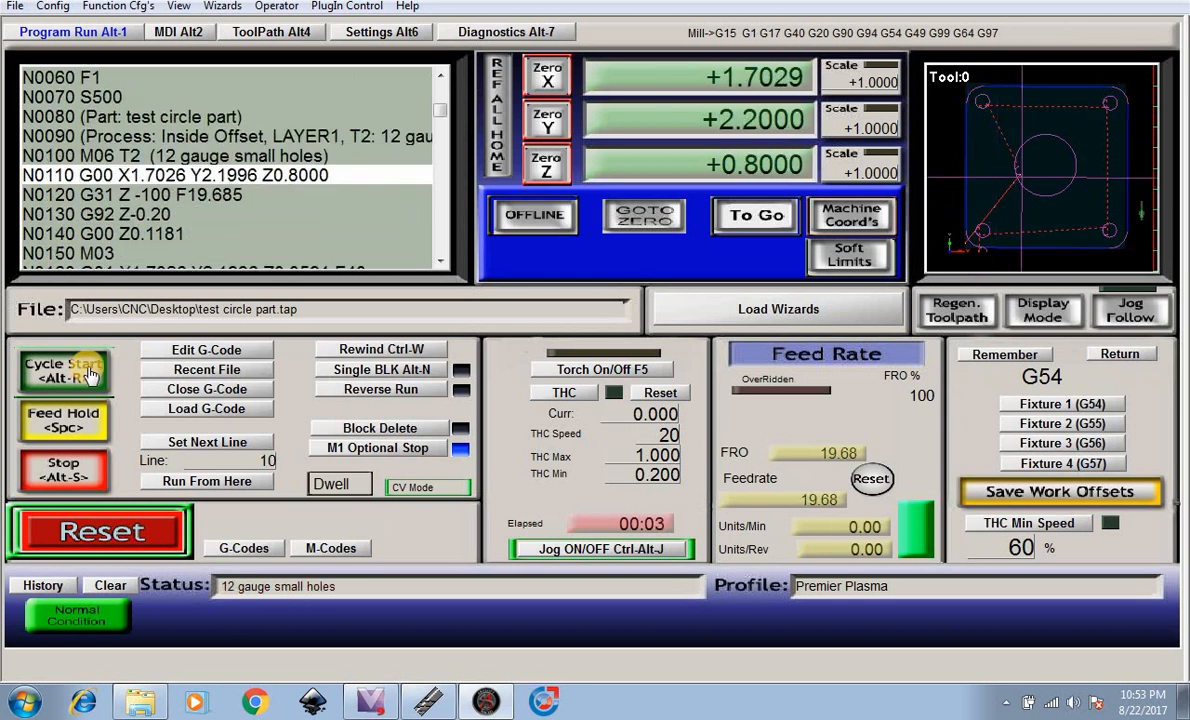
{"action": "left_click", "coordinate": [63, 370]}
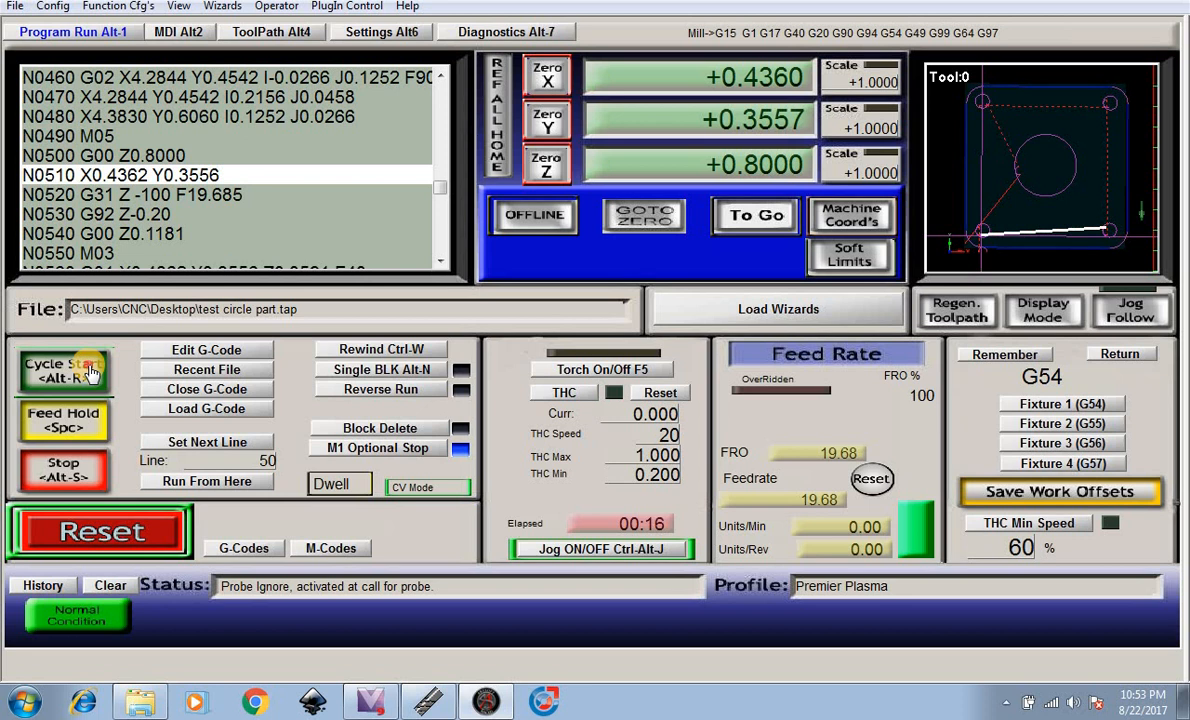
{"action": "left_click", "coordinate": [63, 370]}
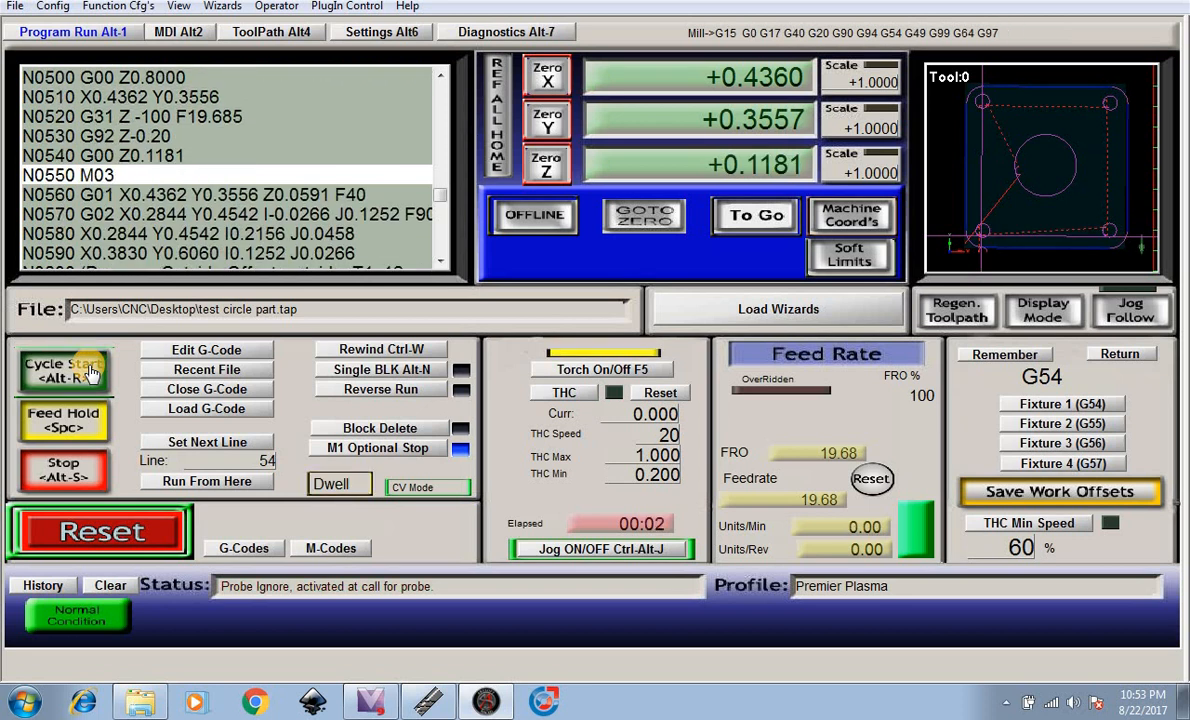
{"action": "left_click", "coordinate": [62, 372]}
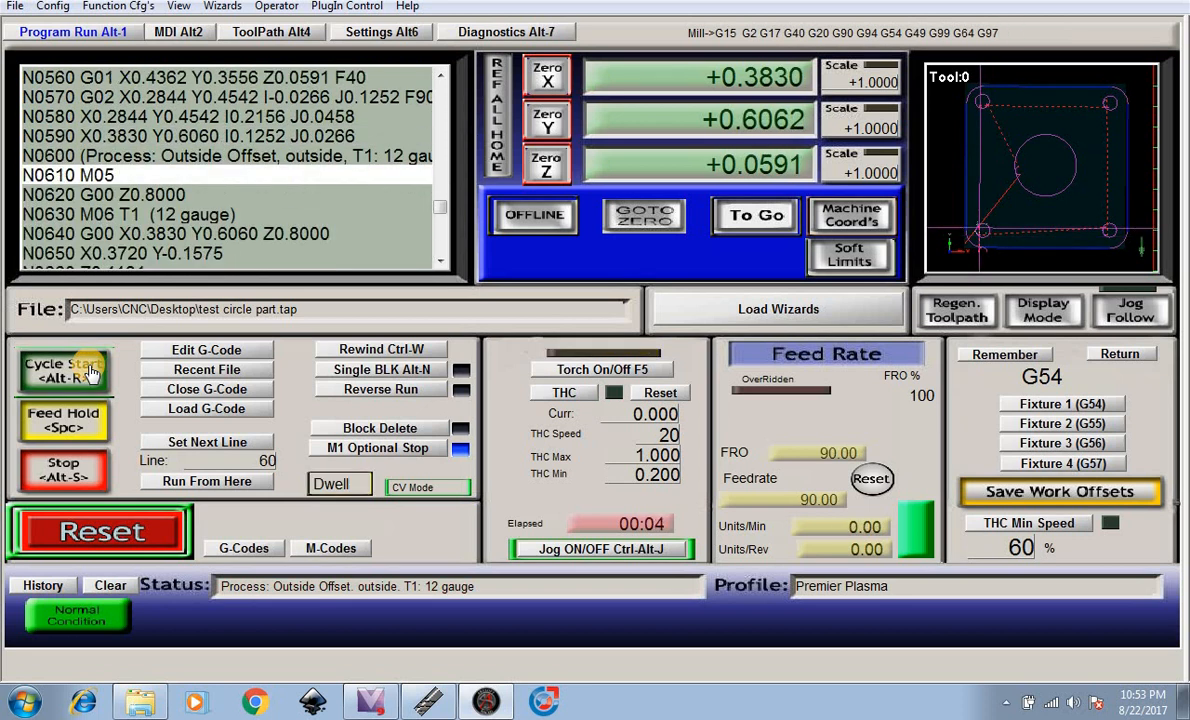